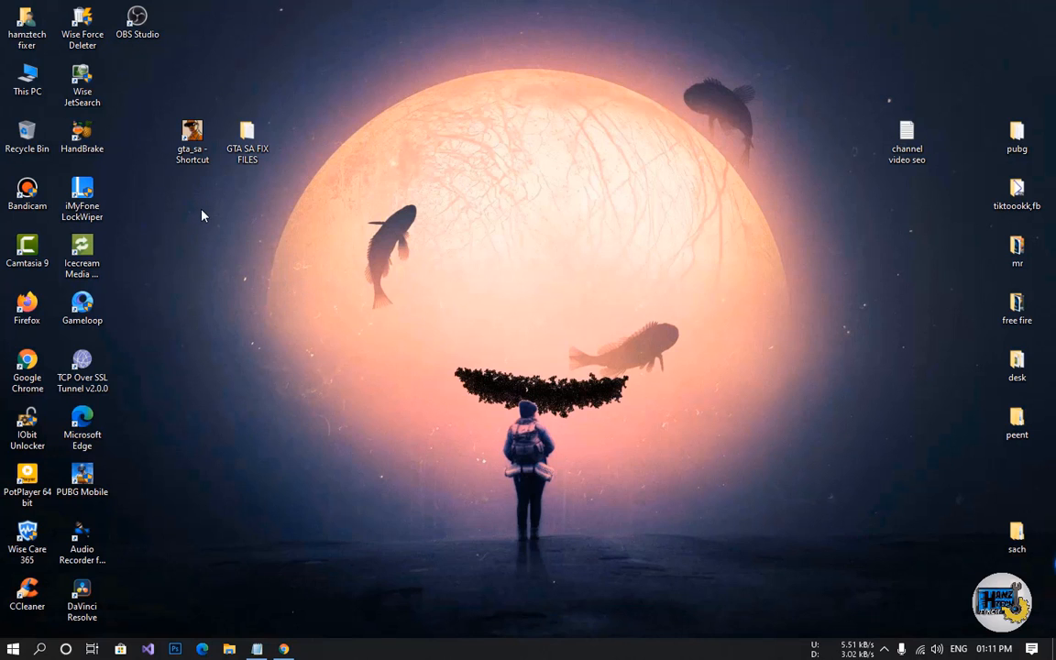
Launch GTA San Andreas from its folder and desktop shortcut, triggering the DirectX 9.0 error.
click(192, 137)
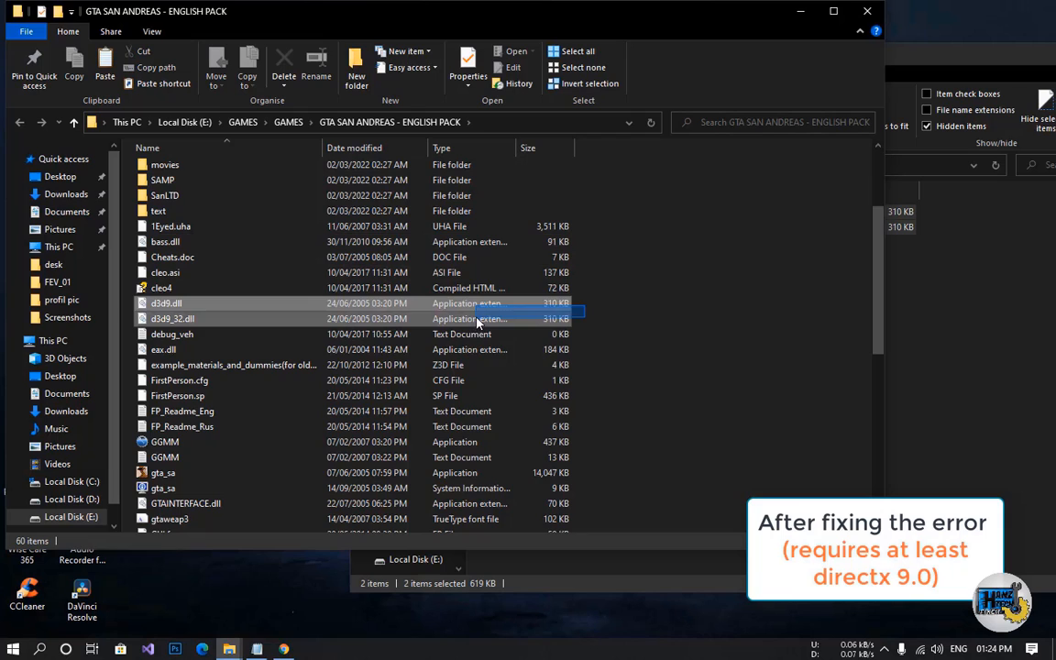
scroll(down, 3)
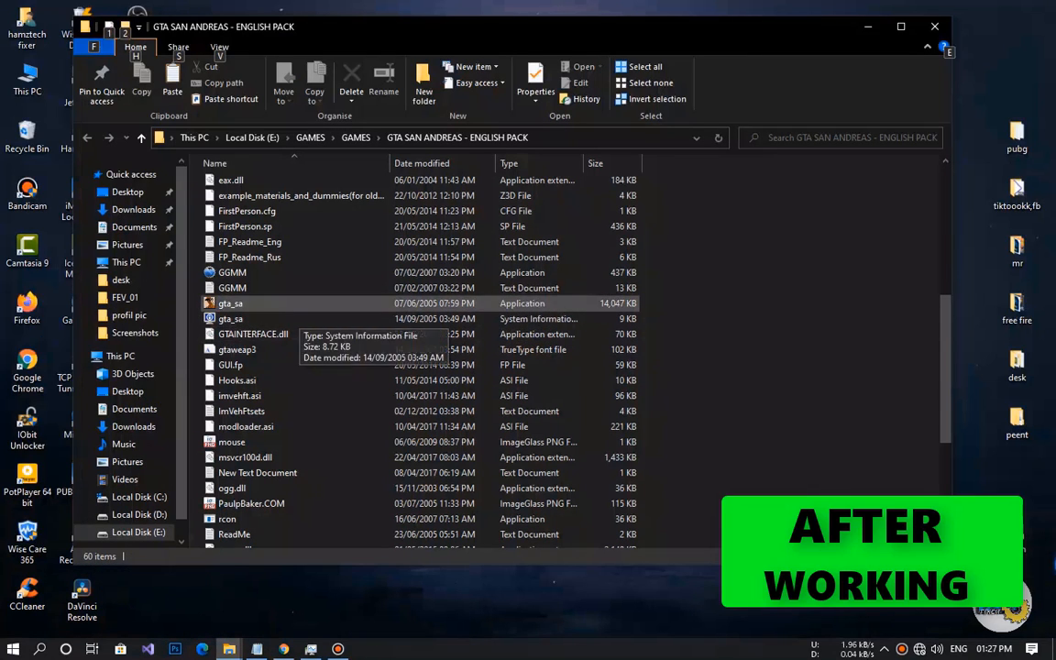
click(230, 302)
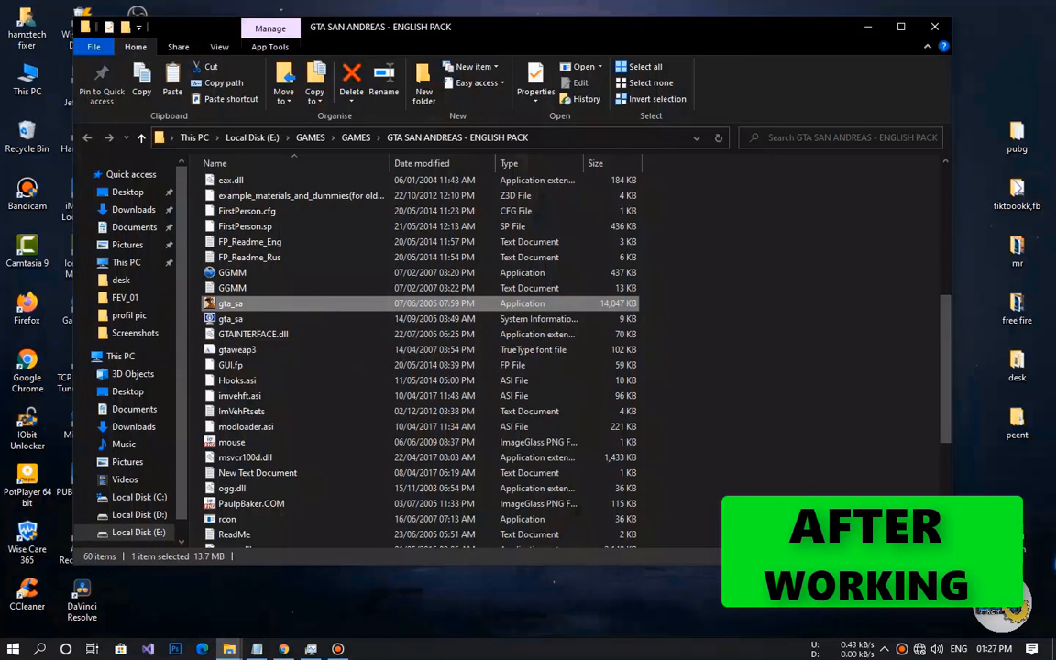
double_click(230, 303)
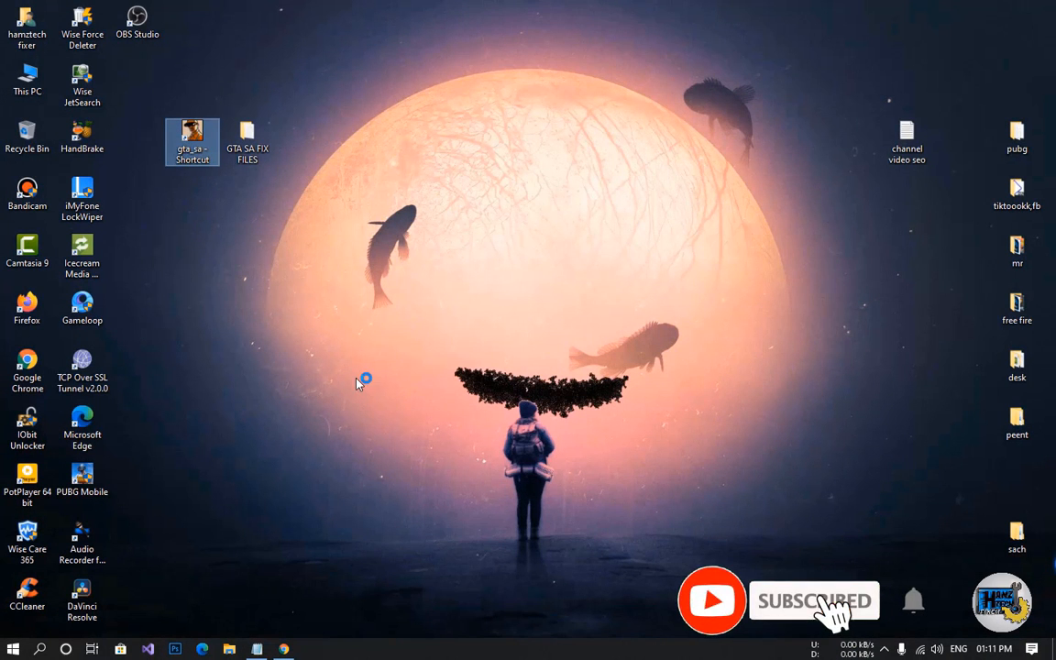
double_click(192, 142)
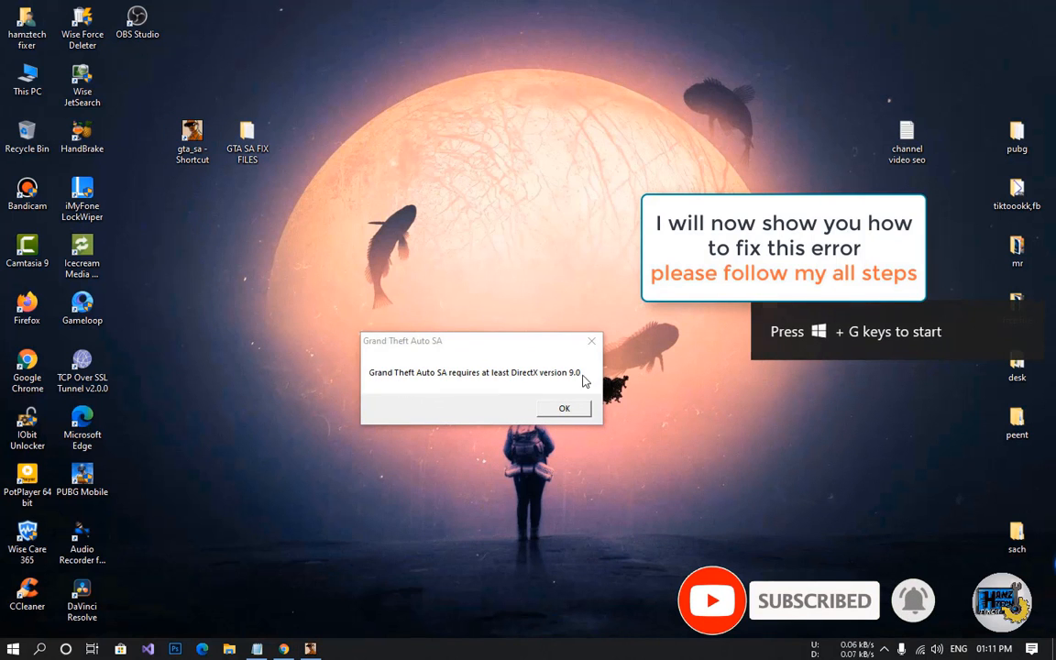
Open the game's file location, then the GTA SA FIX FILES folder and its download links document.
right_click(192, 137)
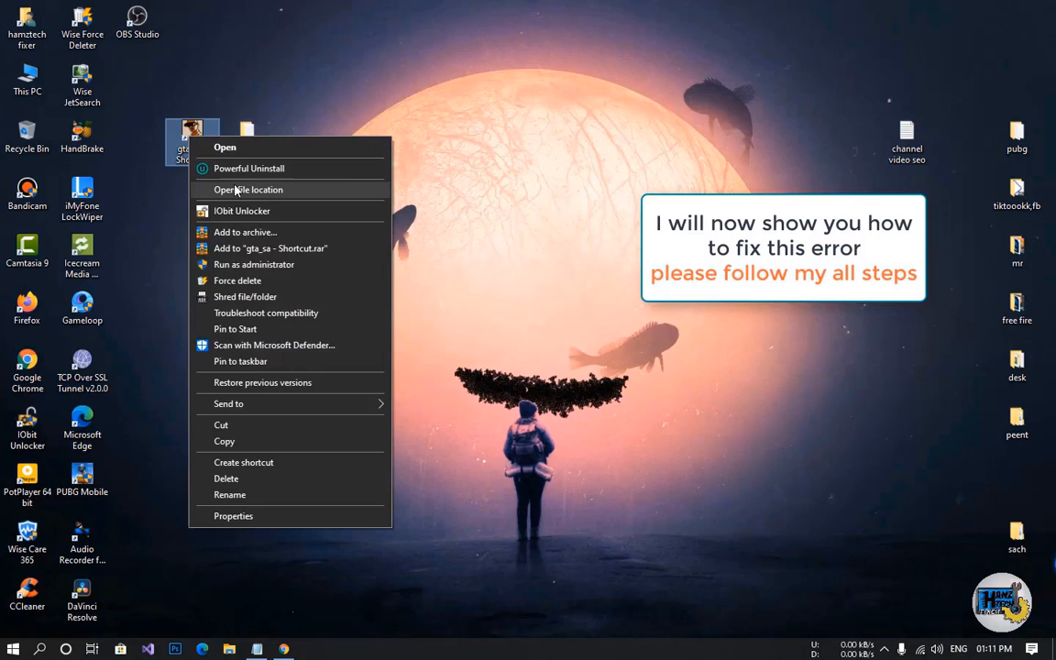
click(248, 190)
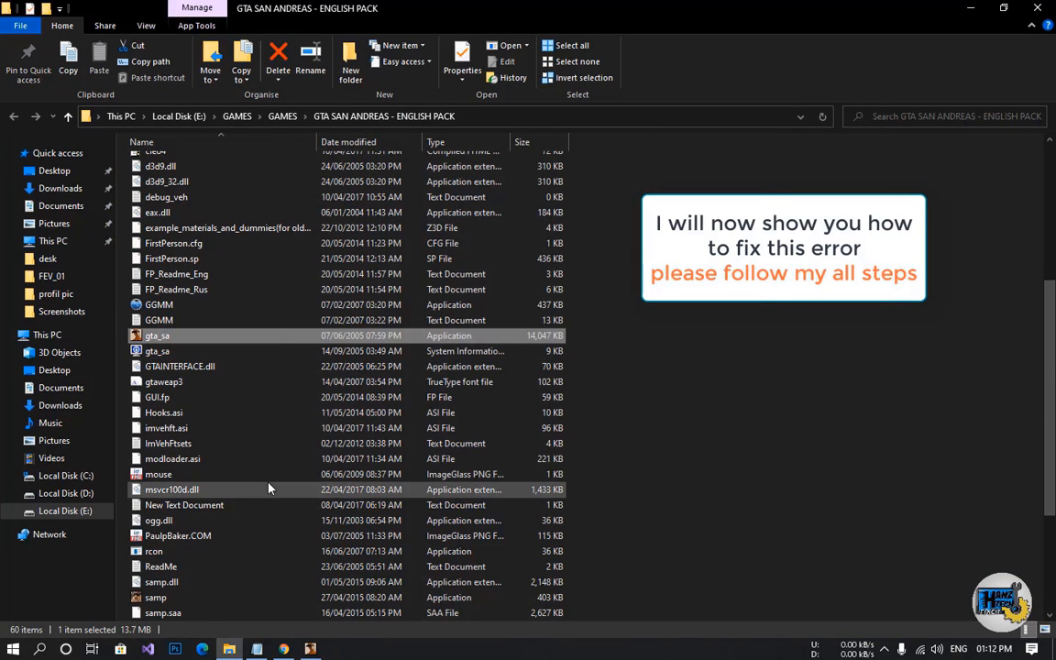
double_click(156, 335)
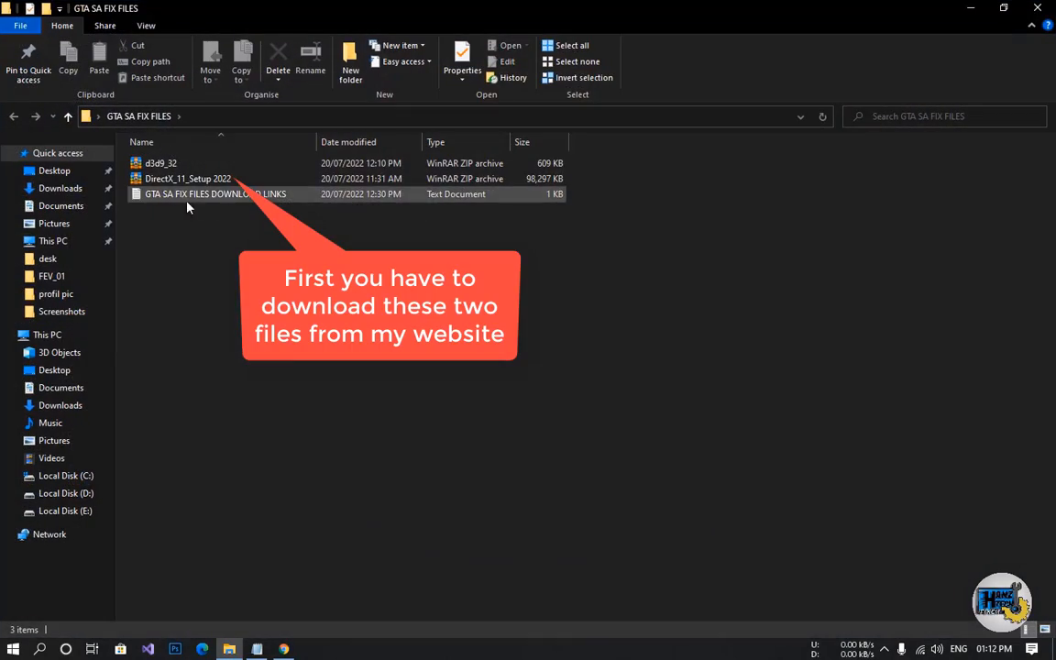
click(187, 178)
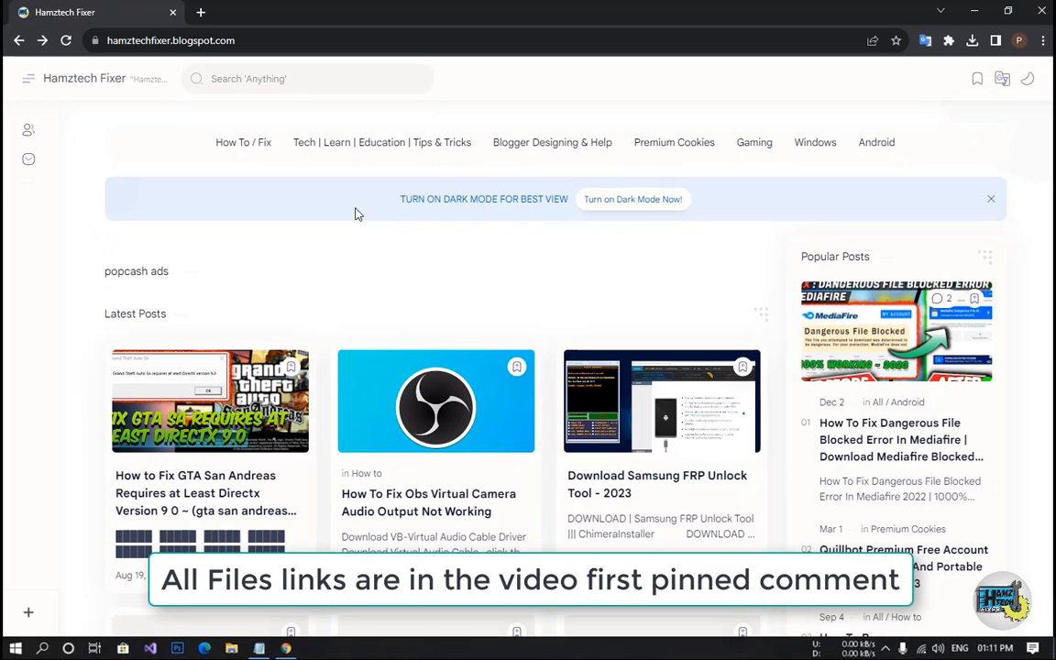
Turn on Hamztech Fixer dark mode, search 'GTA SAN', and pick the DirectX fix post.
click(170, 39)
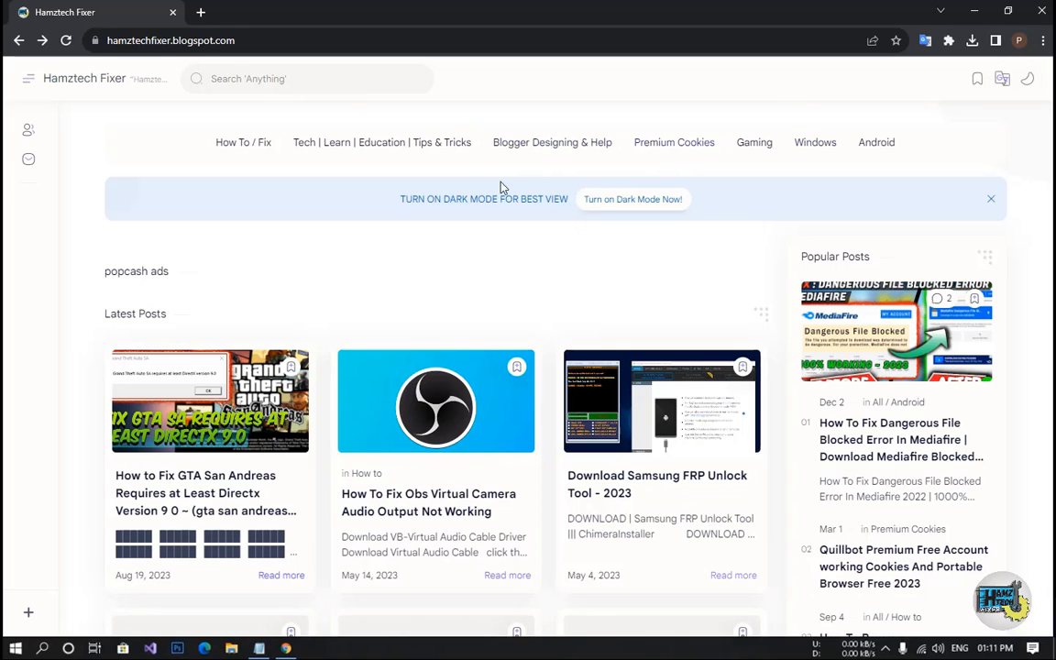
drag(399, 199, 553, 199)
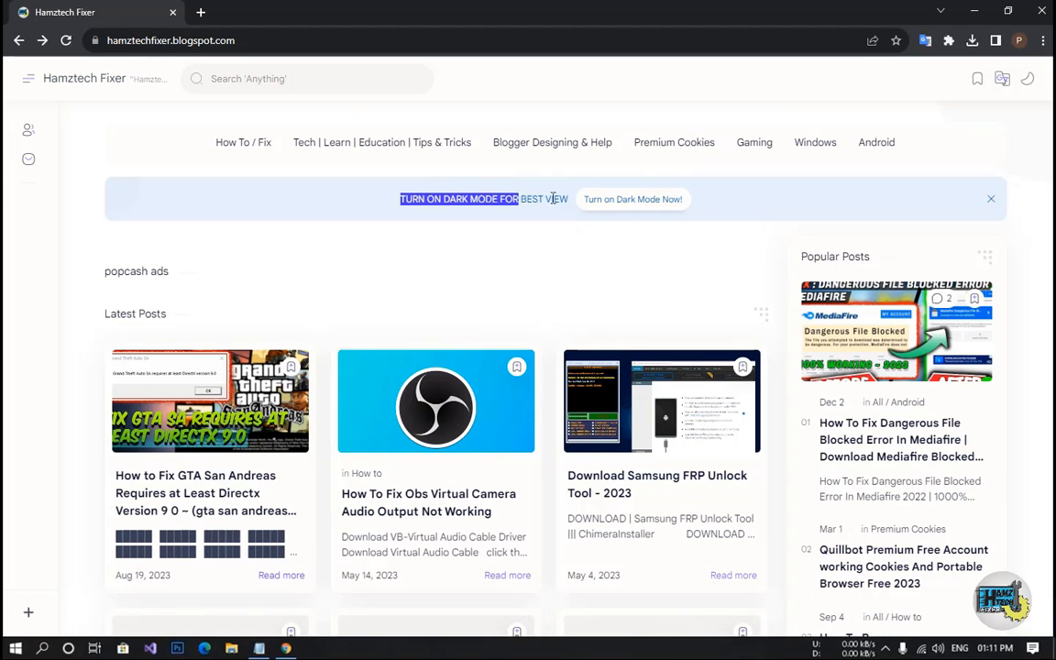
click(1027, 78)
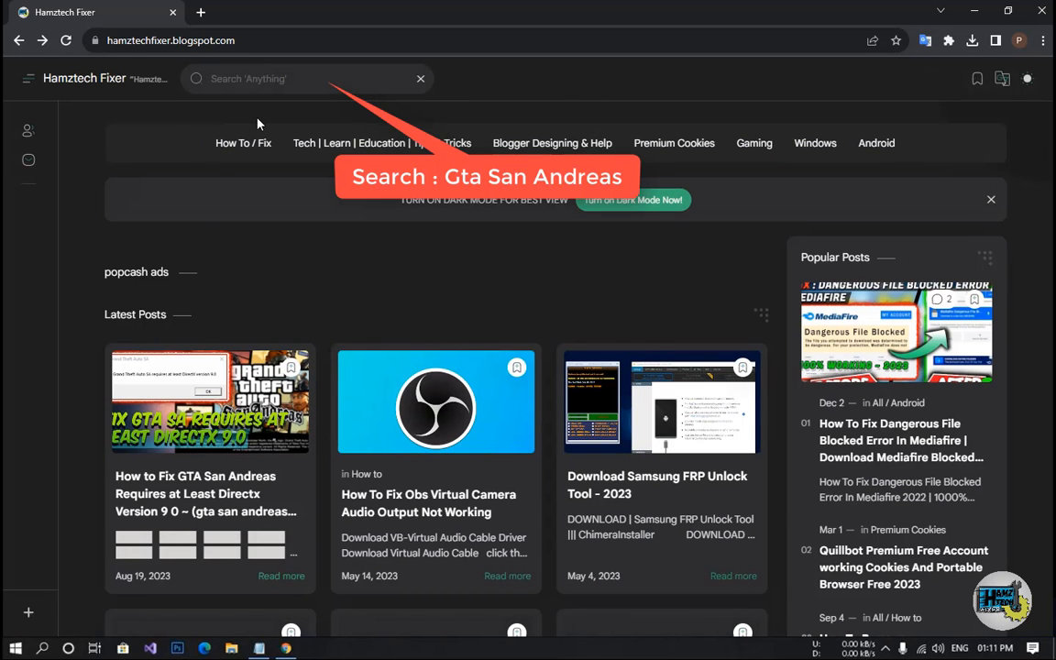
text(GTA SAN)
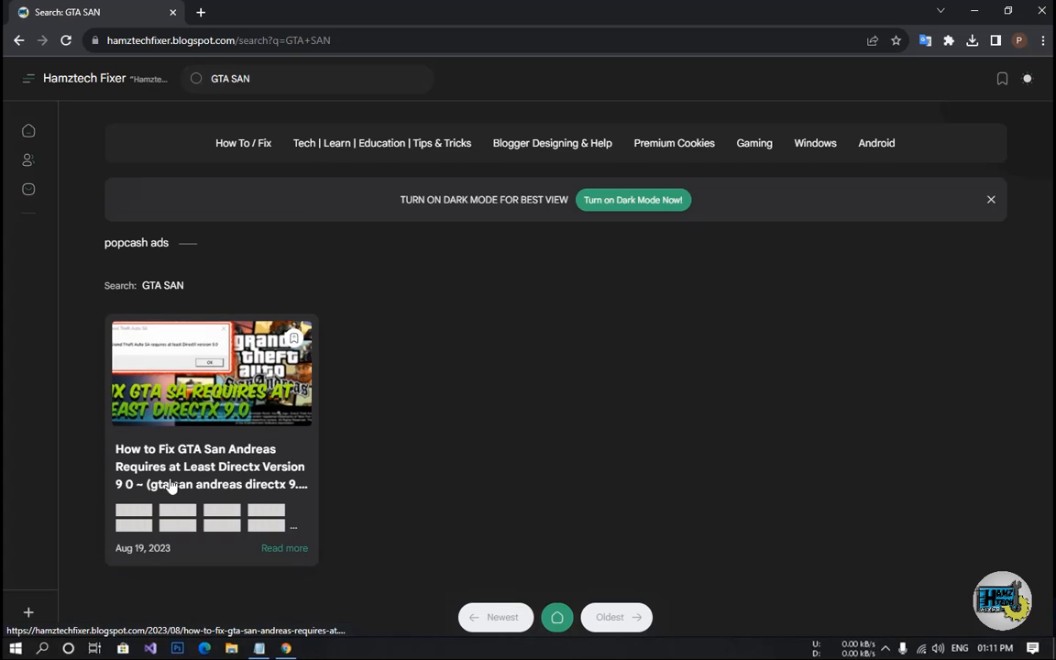
click(211, 467)
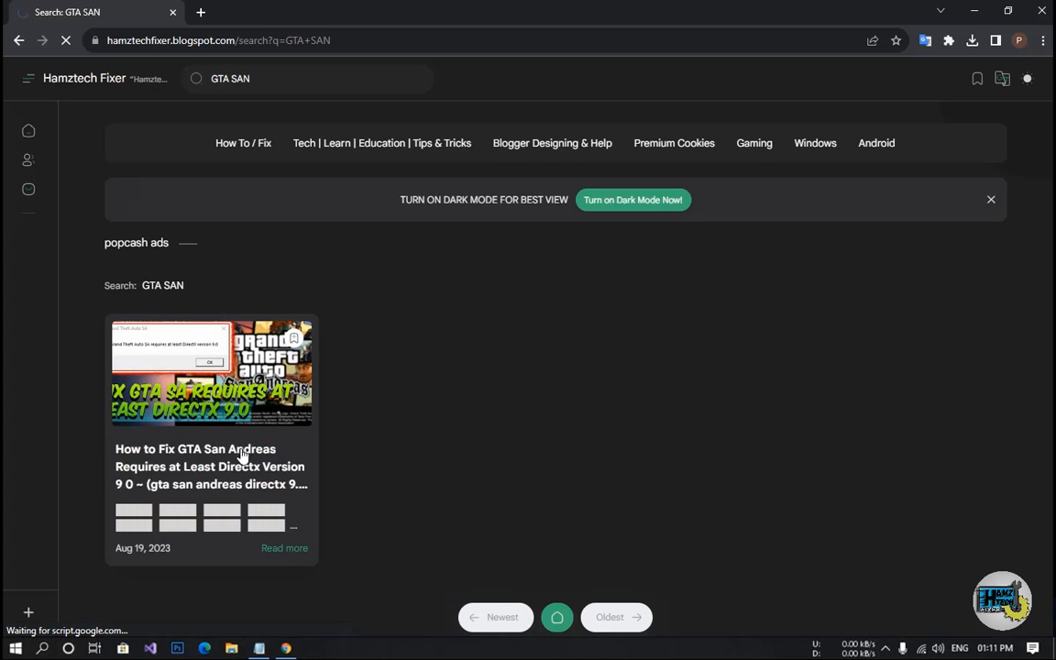
Open the fix post and follow DirectX 11 Link 1 and D3d9_32.dll Link 1 in new tabs.
click(210, 465)
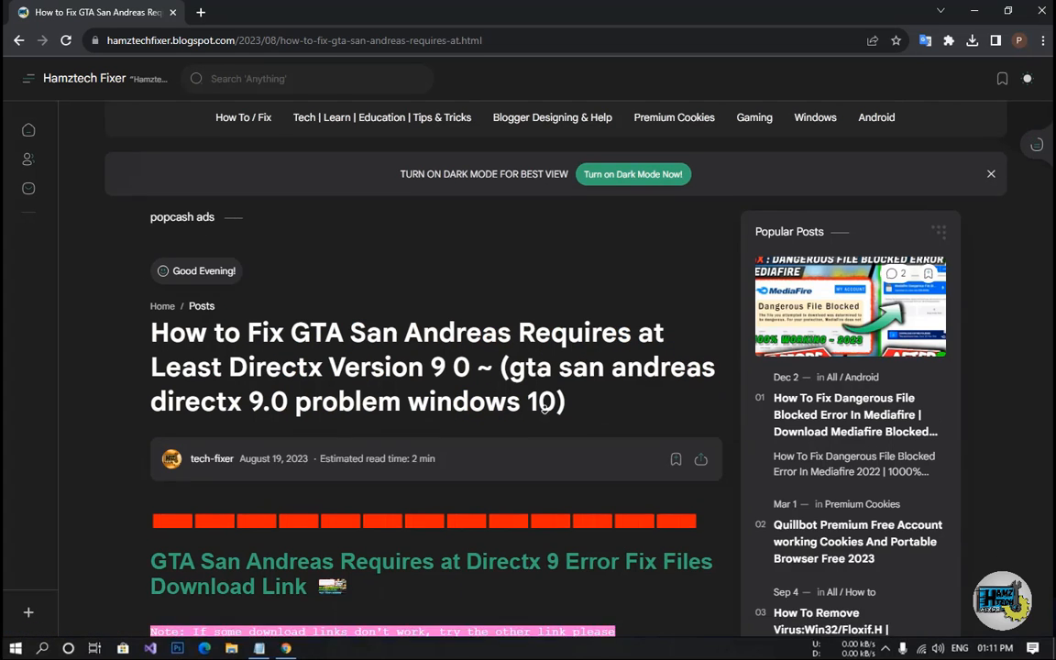
scroll(down, 3)
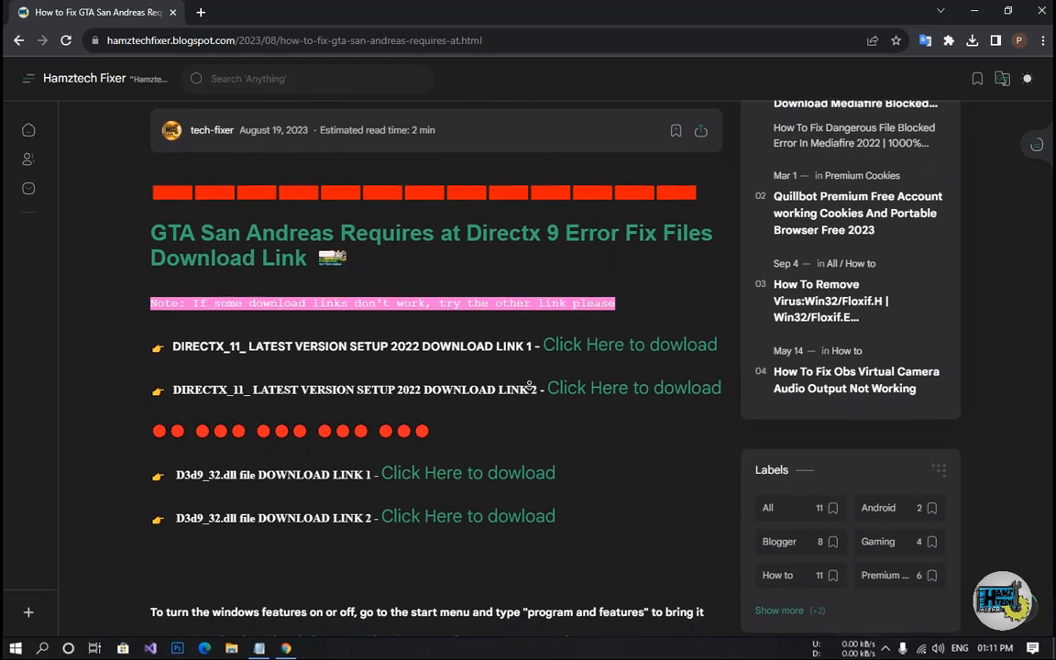
scroll(down, 3)
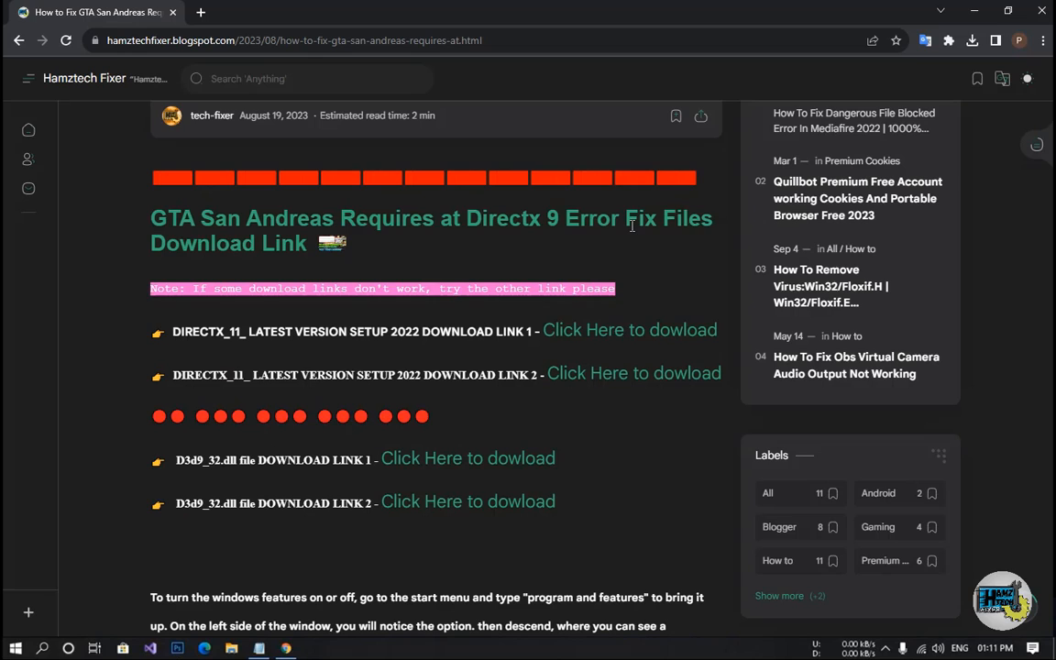
mouse_move(520, 358)
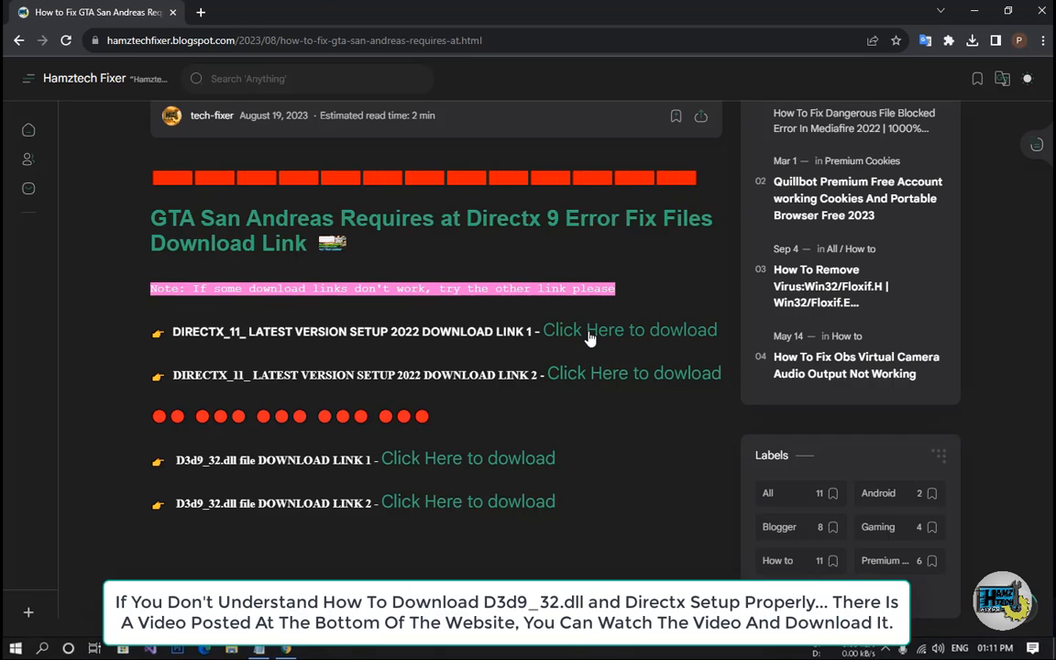
click(629, 330)
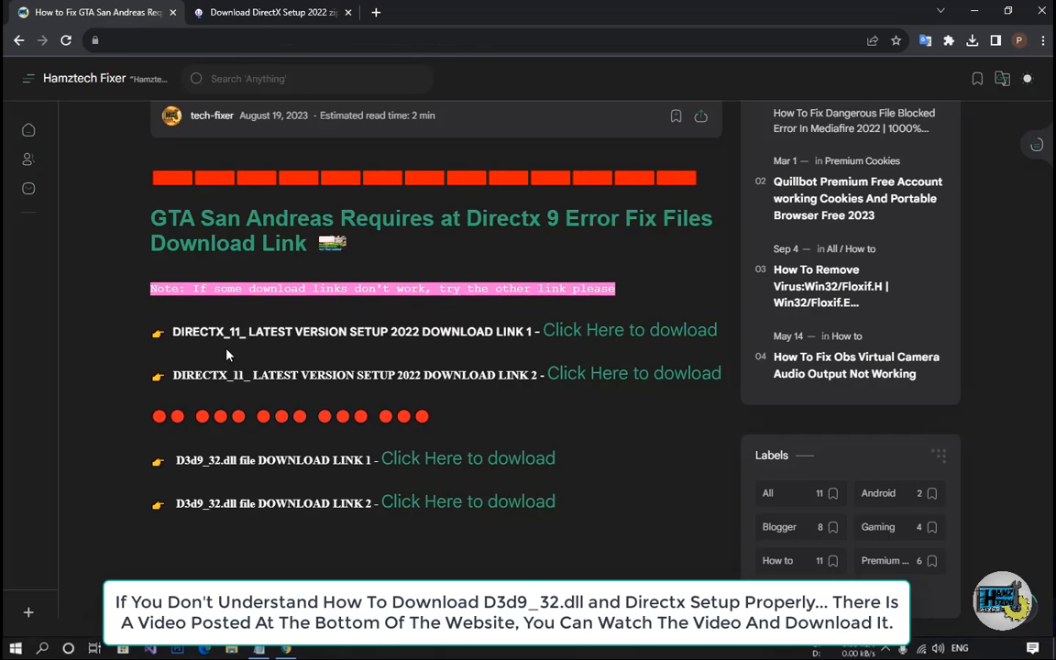
mouse_move(209, 458)
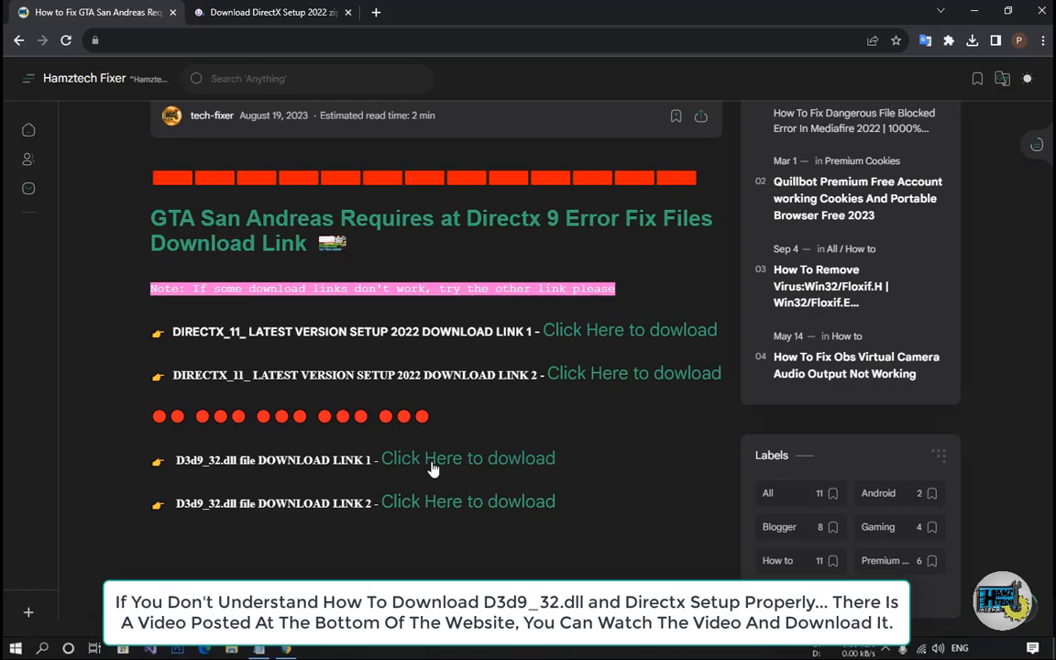
click(468, 458)
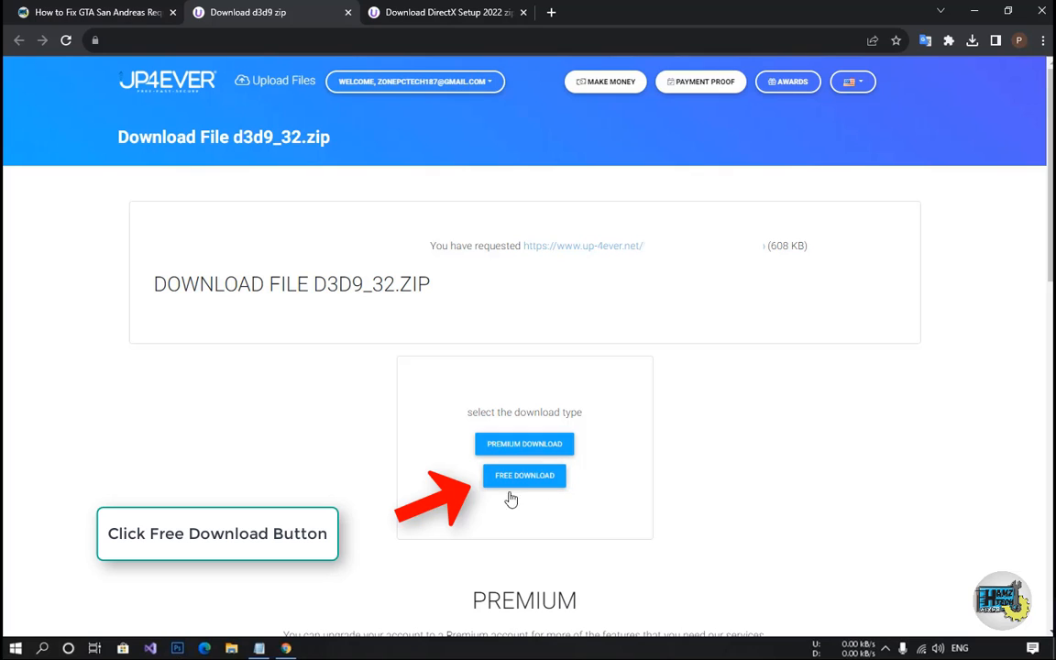
Choose free download, pass the robot check, and start downloading d3d9_32.zip.
click(524, 475)
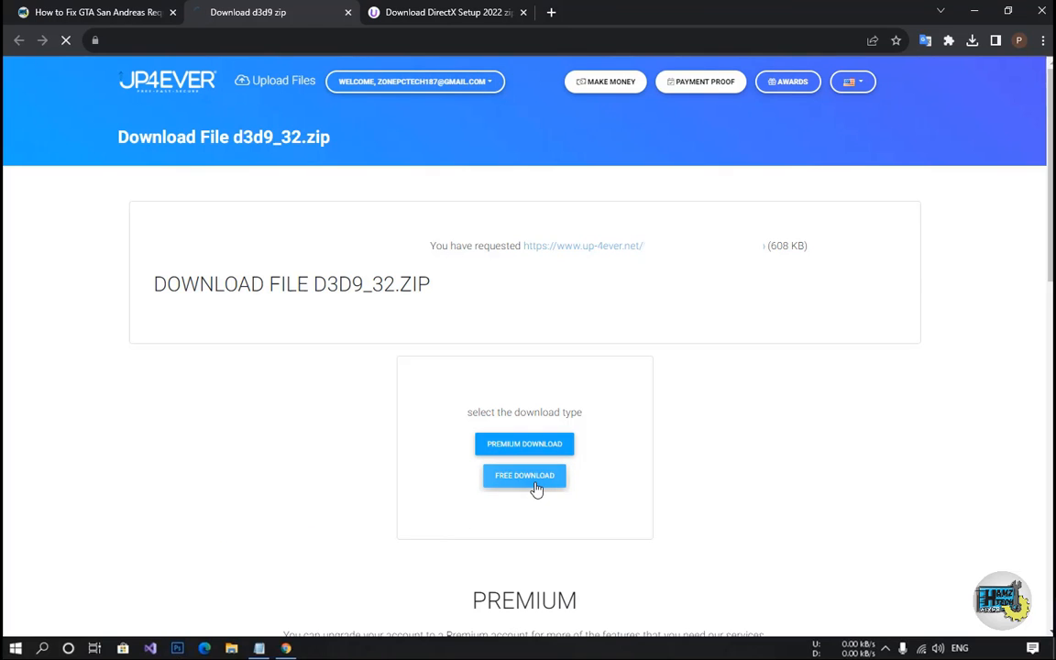
click(524, 475)
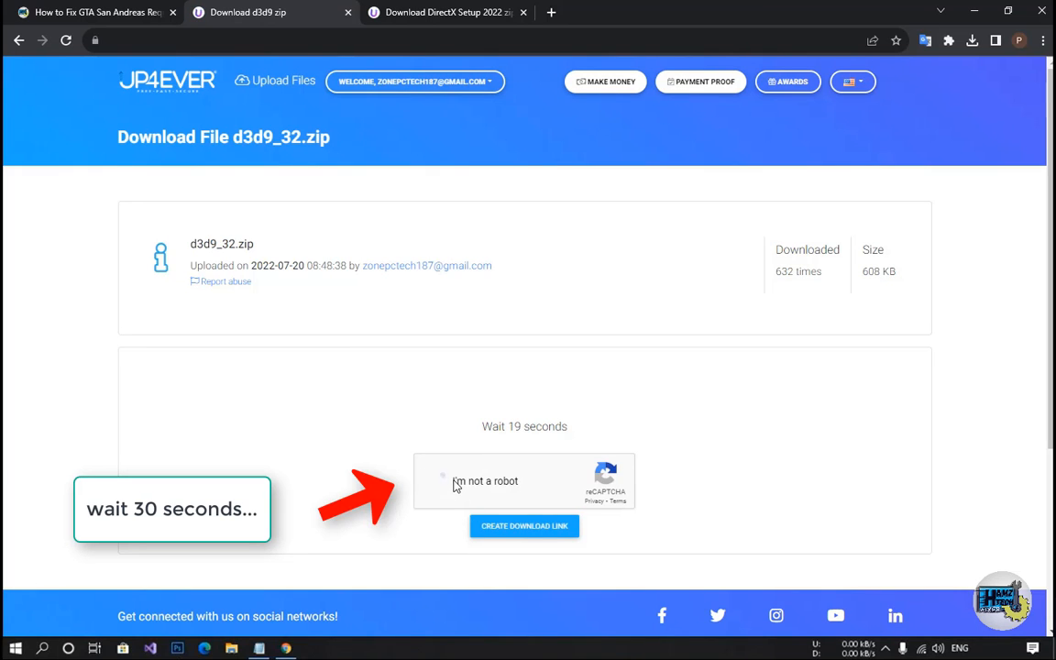
click(436, 480)
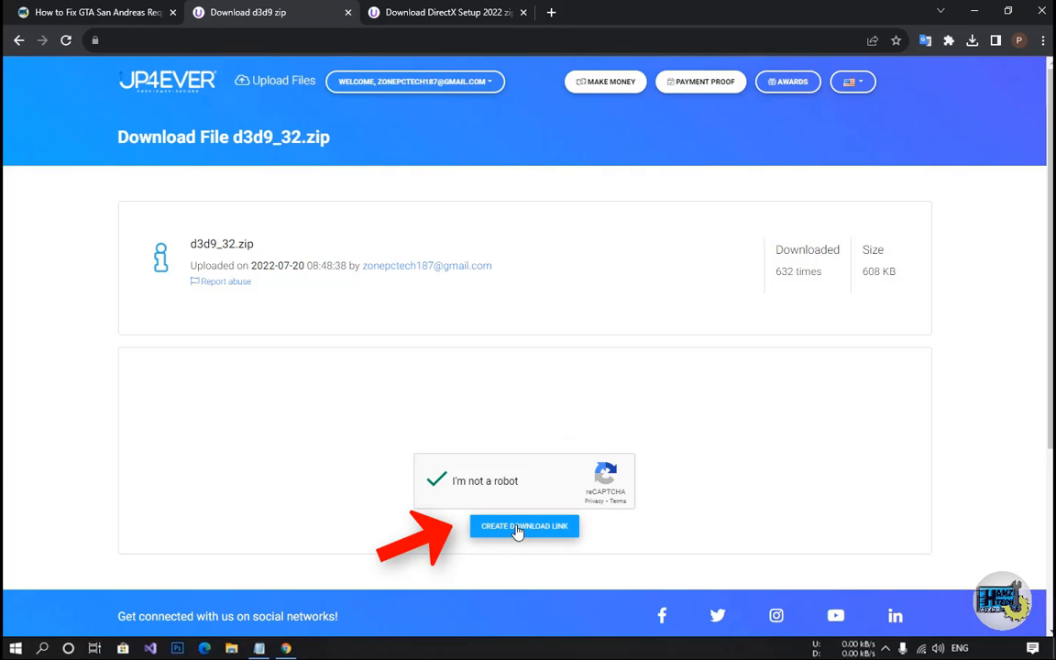
click(524, 525)
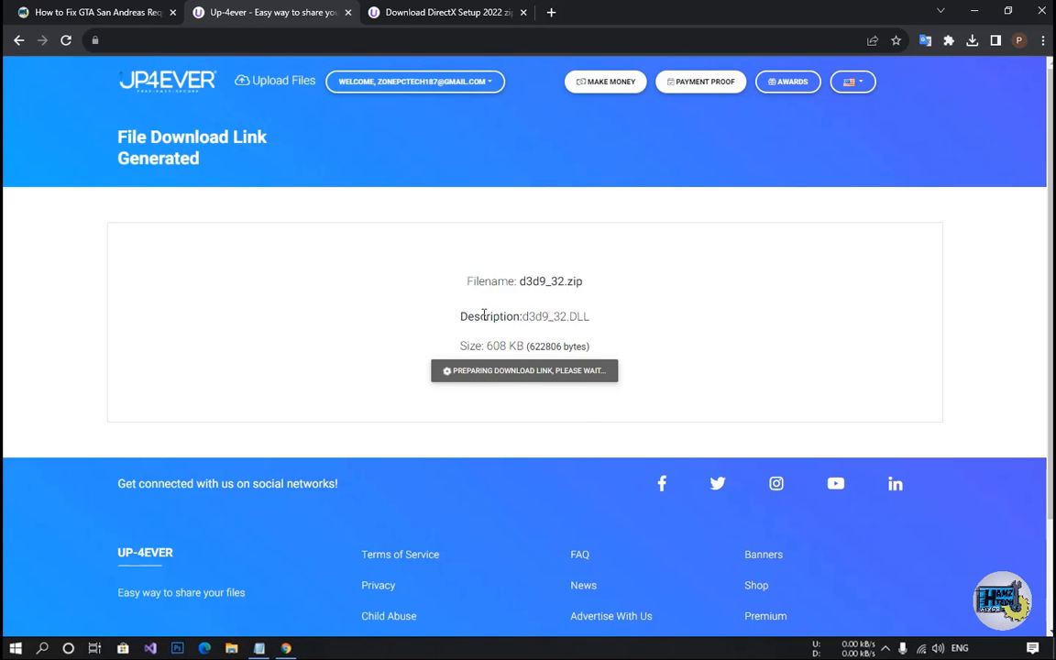
click(525, 370)
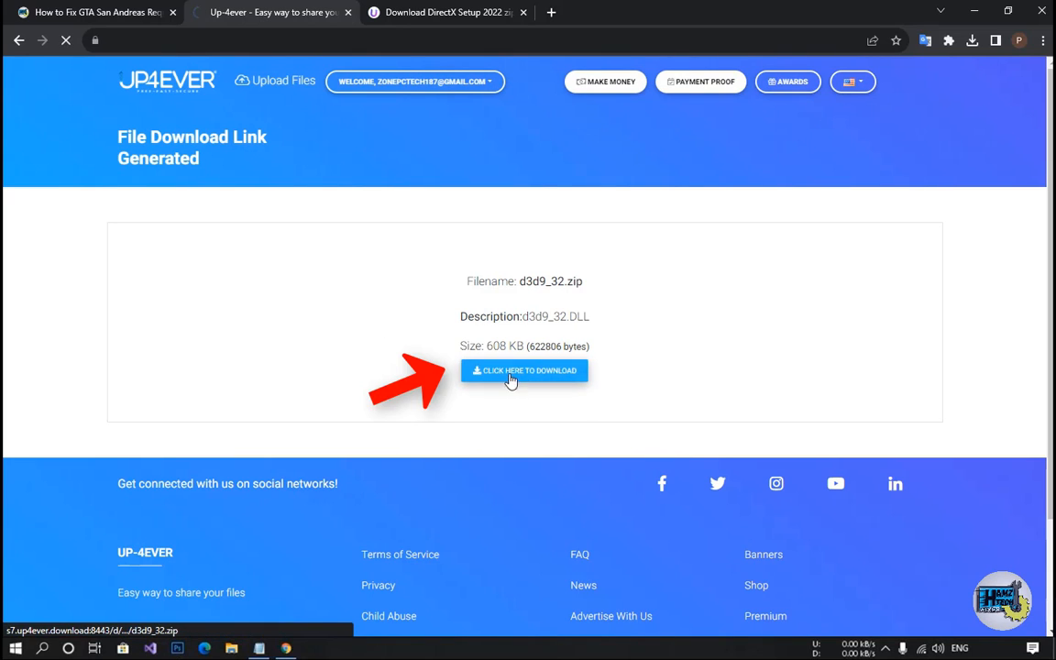
click(524, 370)
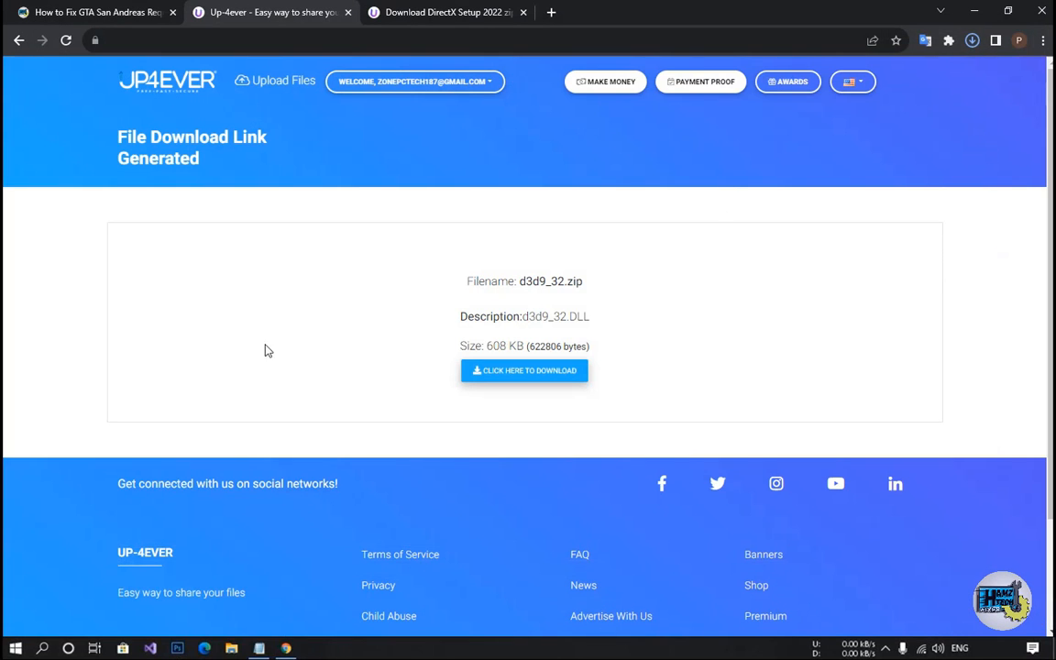
click(447, 12)
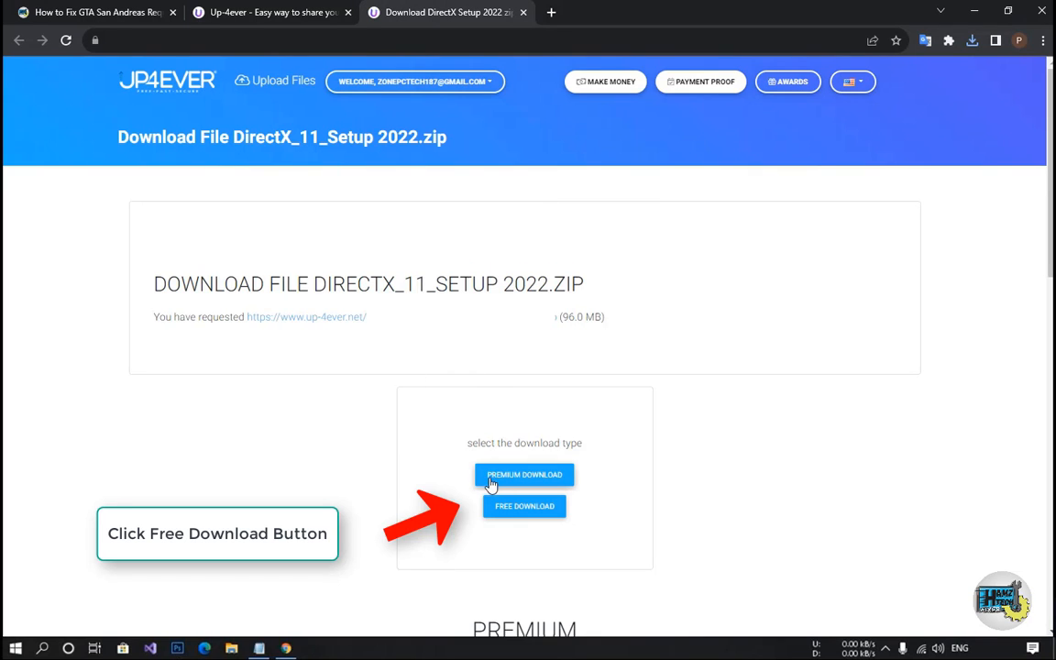
Get a free DirectX_11_Setup 2022.zip download link after the reCAPTCHA and save the archive.
click(524, 506)
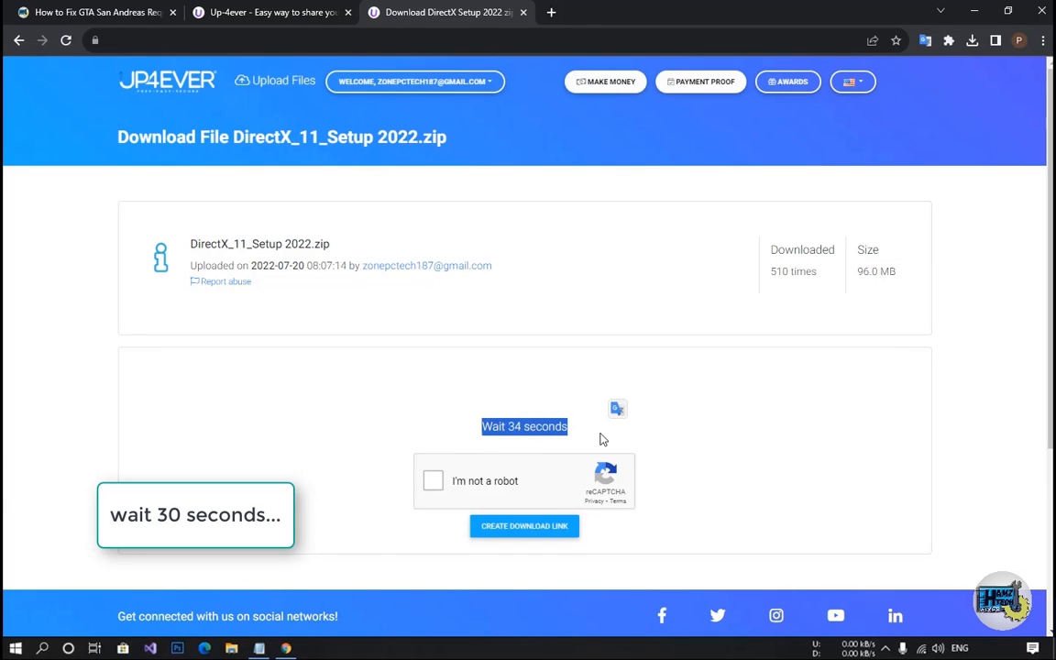
click(433, 480)
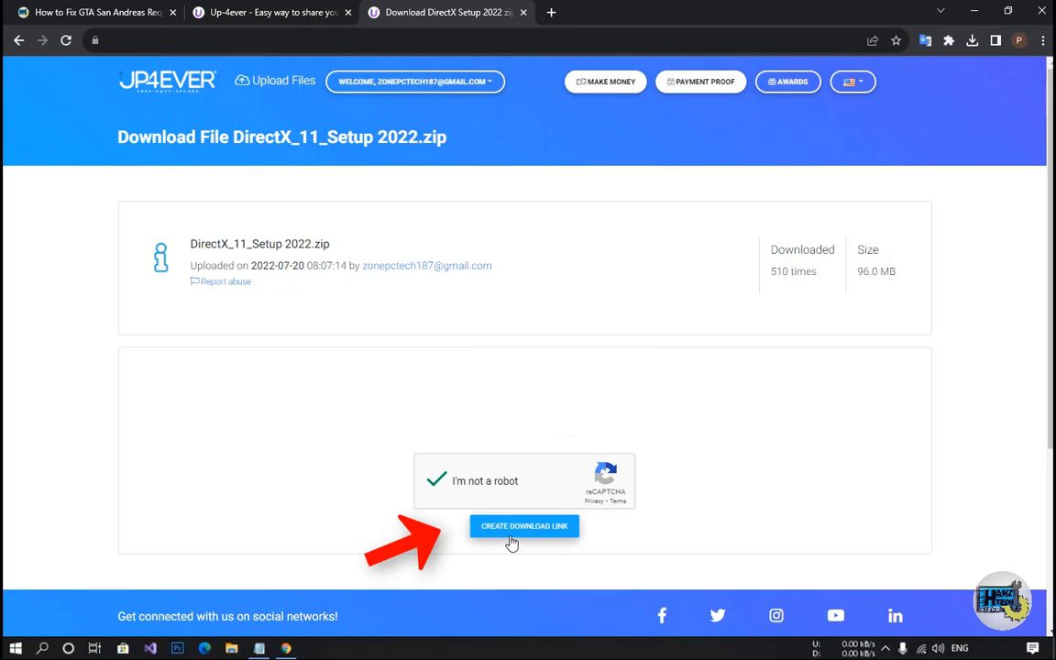
click(524, 525)
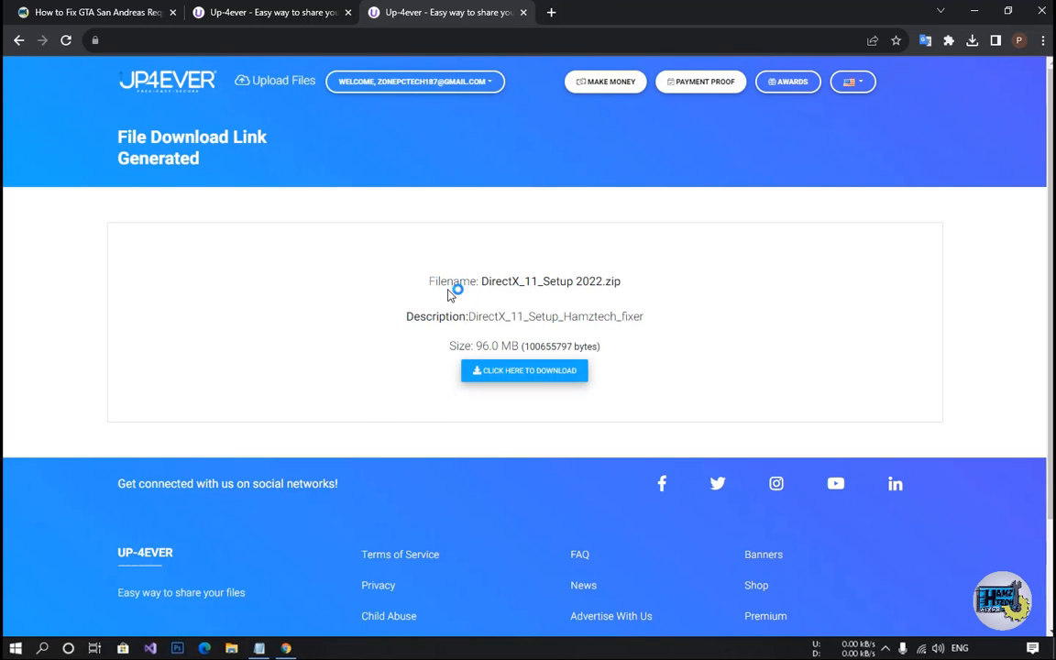
click(524, 370)
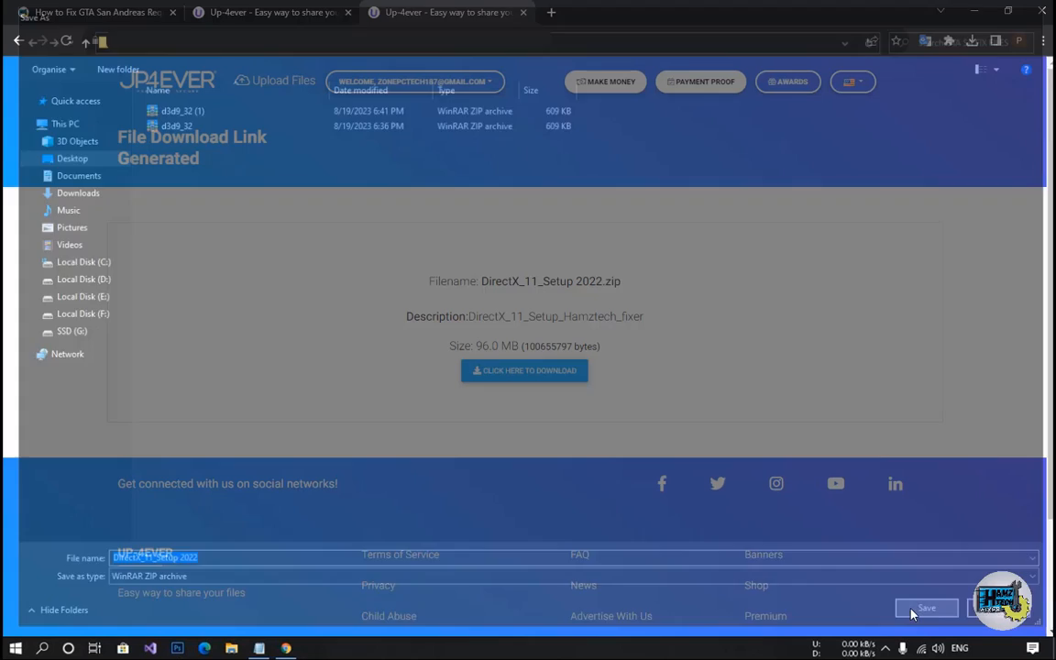
click(925, 608)
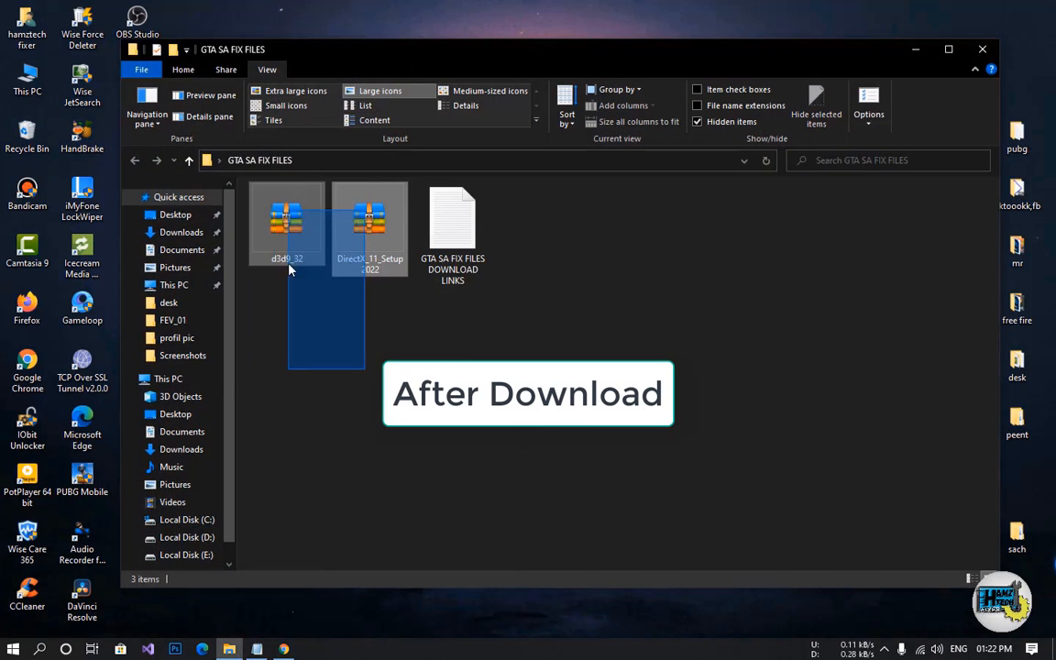
Extract the d3d9_32 and DirectX_11_Setup 2022 zips into same-named folders with WinRAR.
right_click(285, 219)
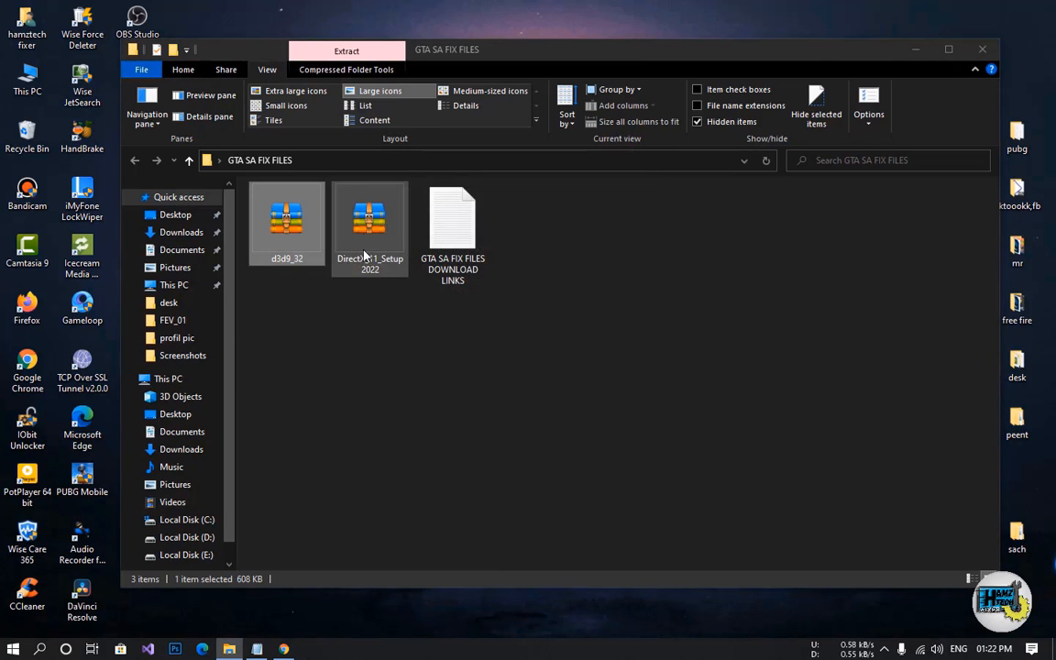
right_click(369, 219)
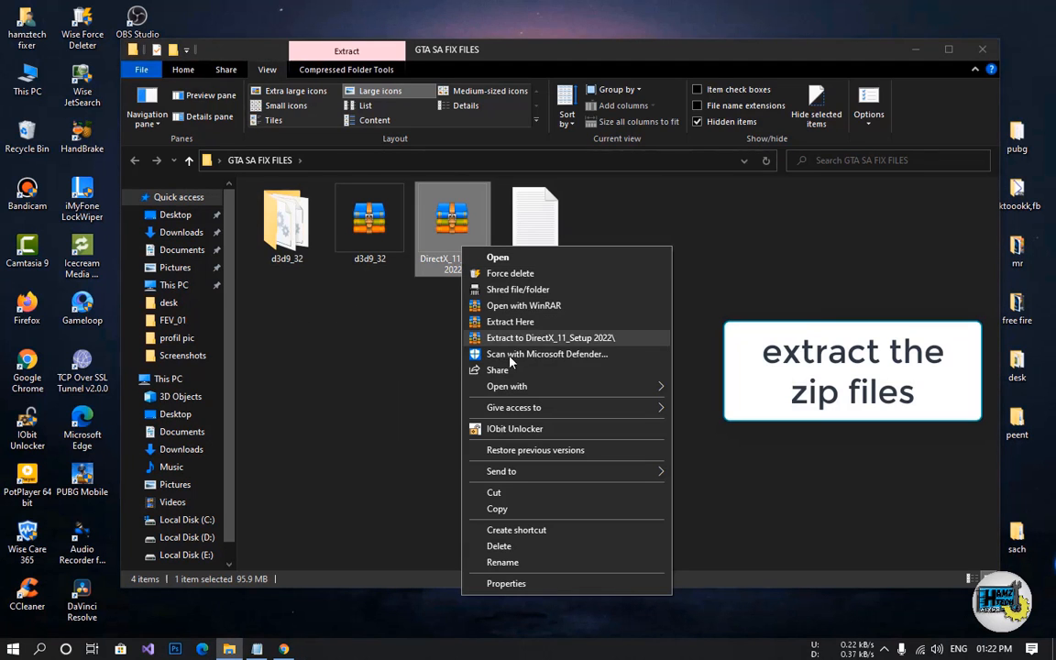
click(550, 337)
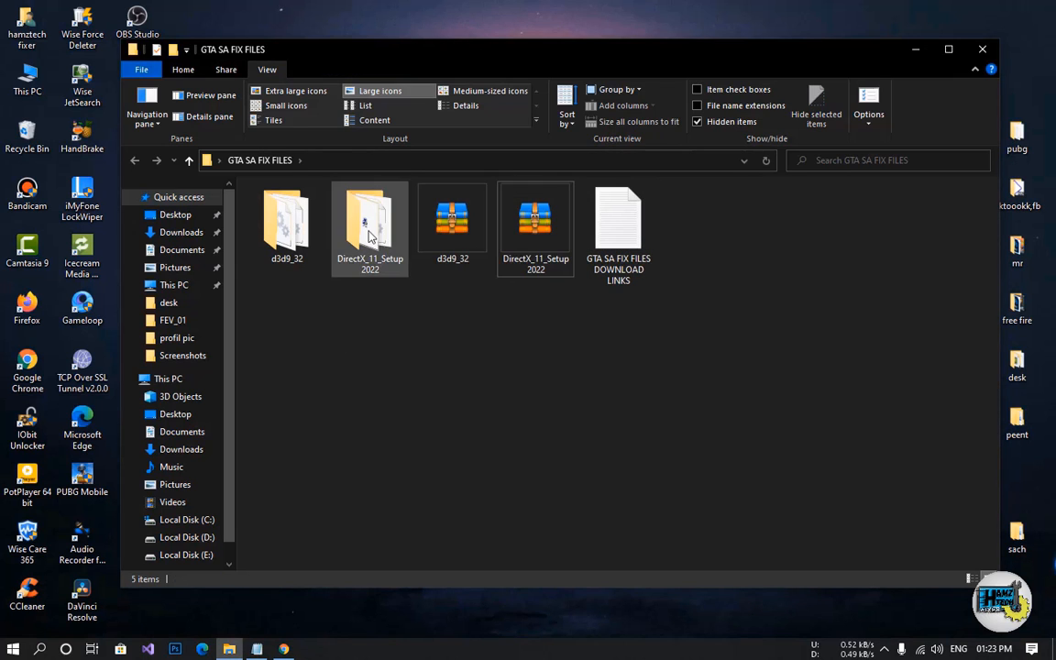
Open the DirectX_11_Setup 2022 folder and run the DXSETUP installer.
double_click(369, 220)
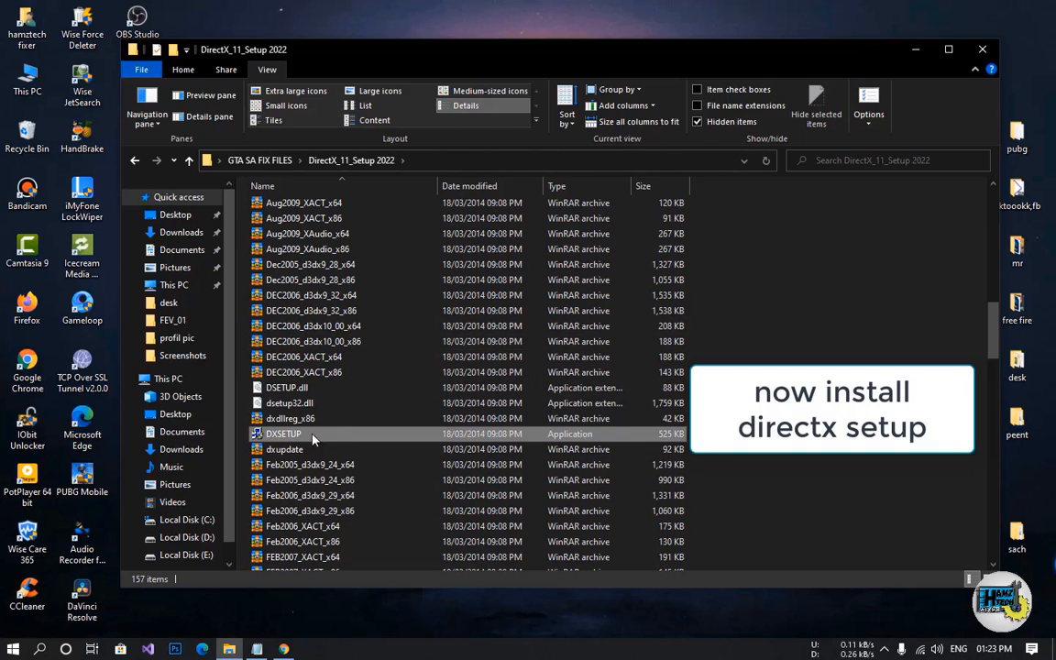
click(135, 160)
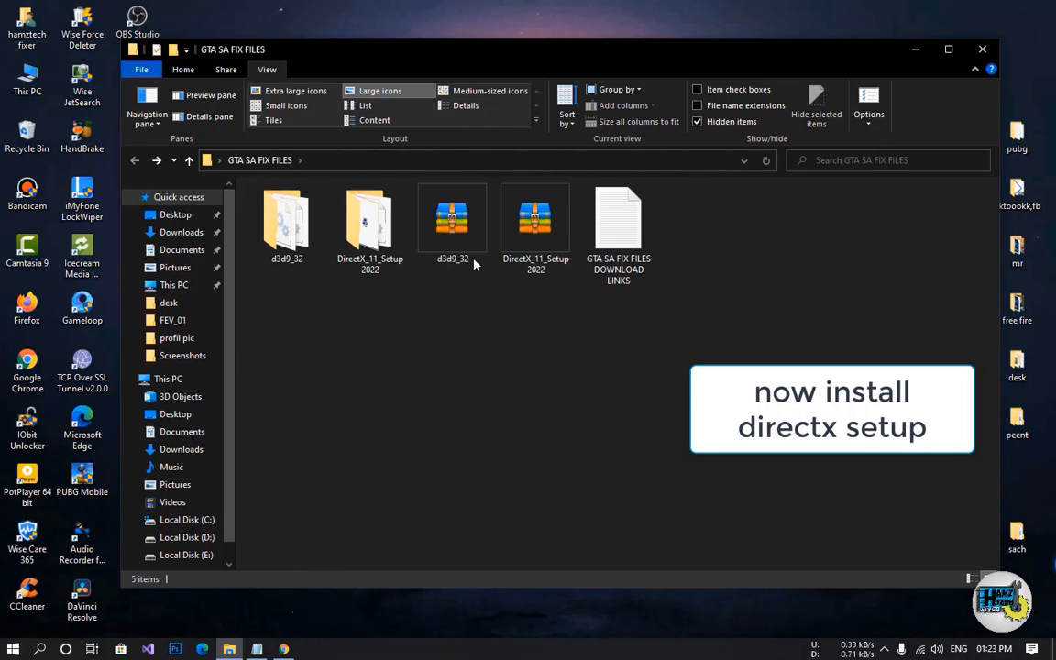
double_click(369, 220)
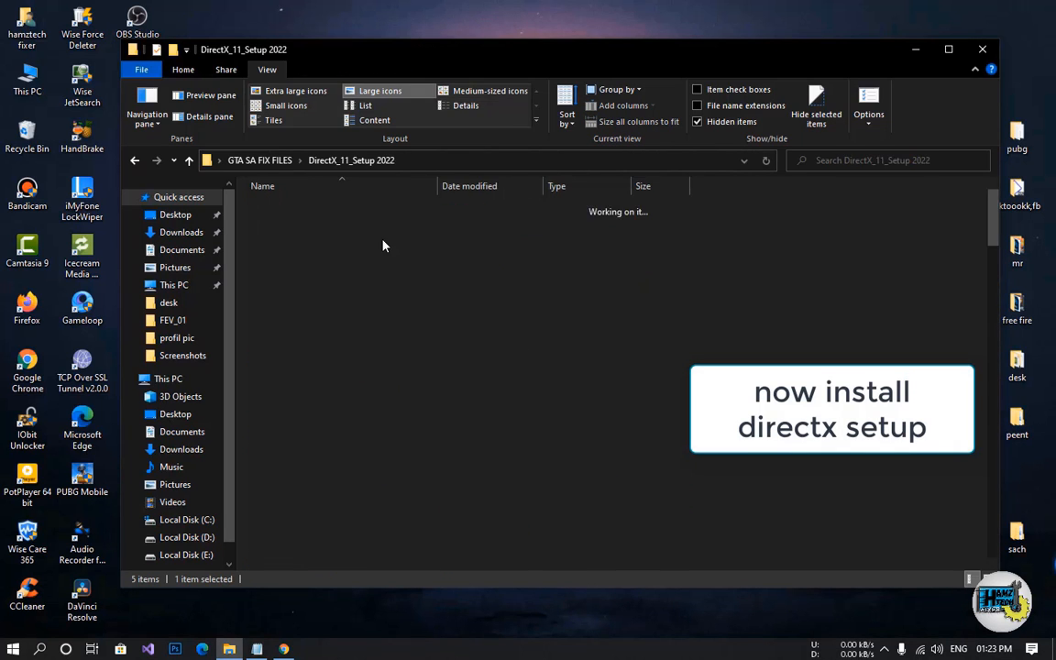
click(466, 105)
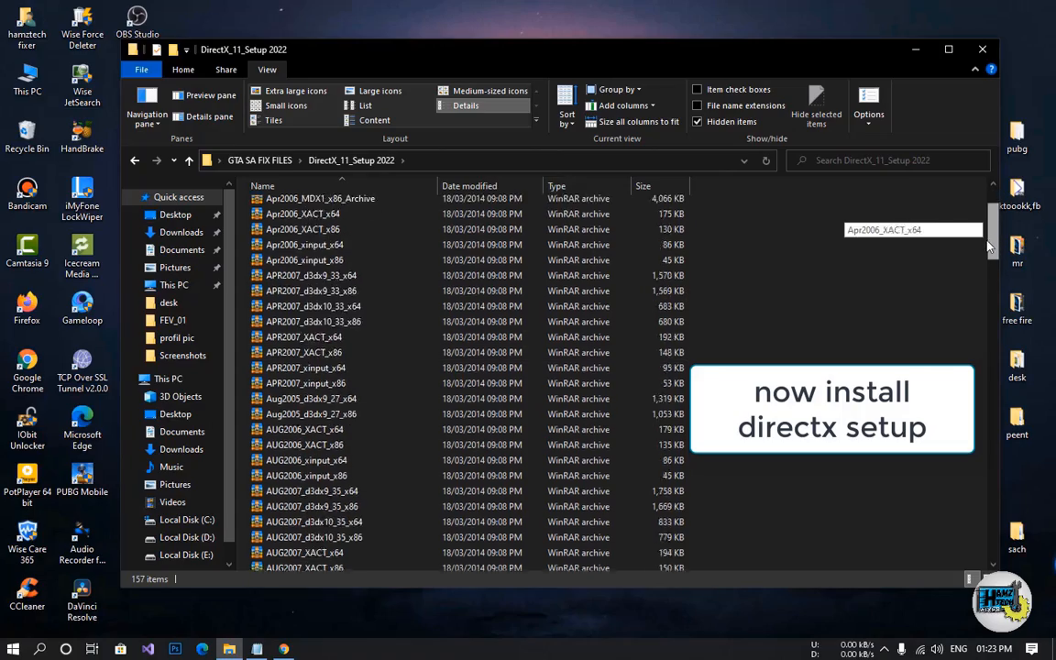
scroll(down, 3)
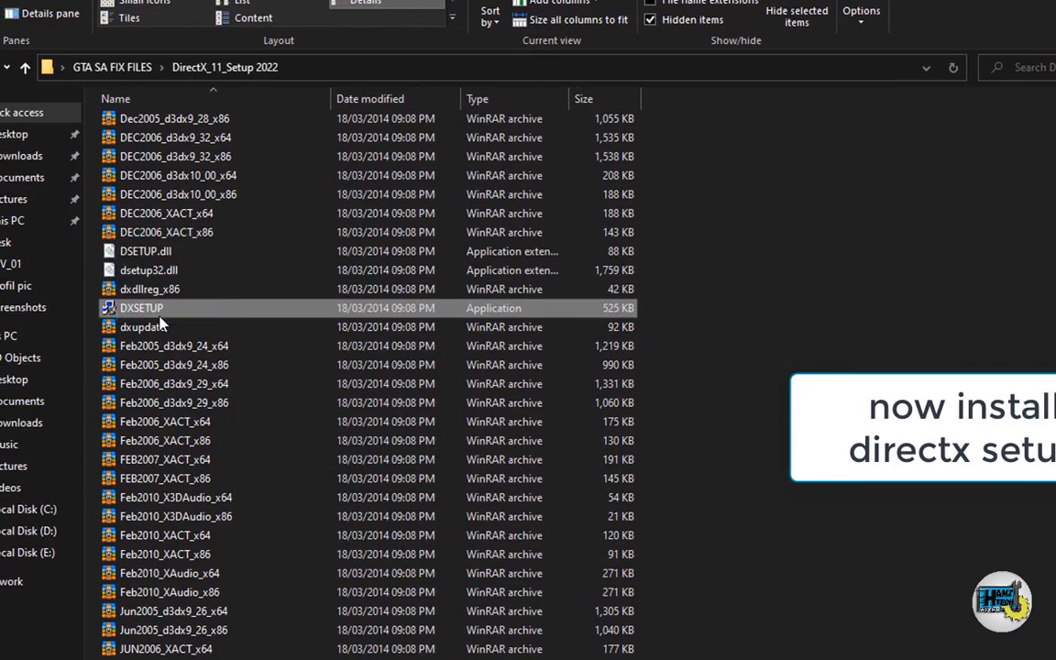
double_click(141, 307)
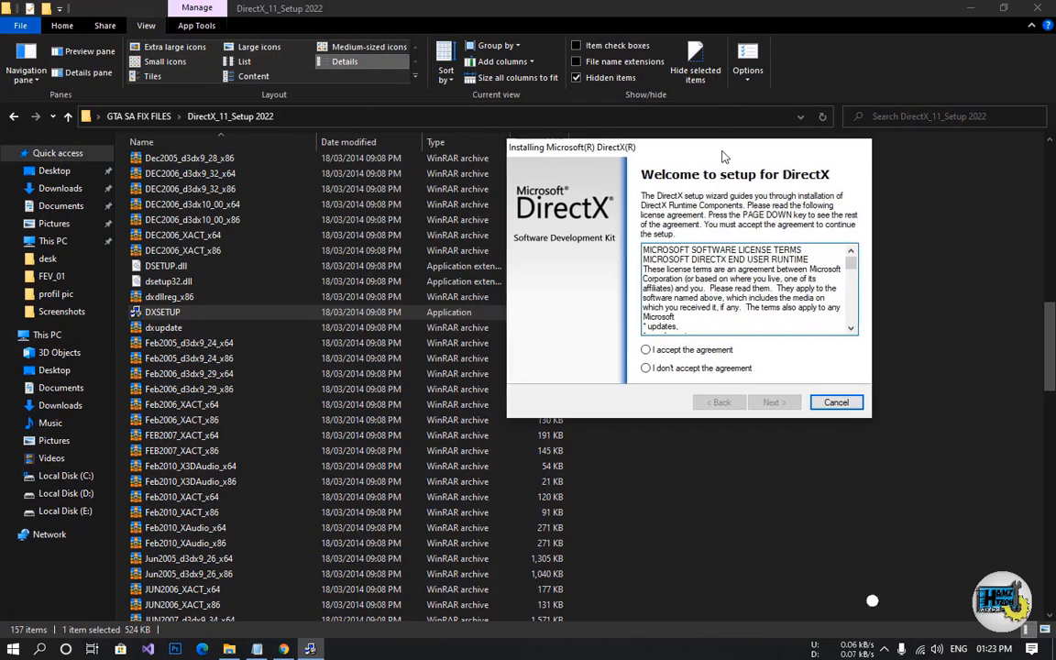
Accept the DirectX licence, install the runtime components, and close the installer.
click(646, 349)
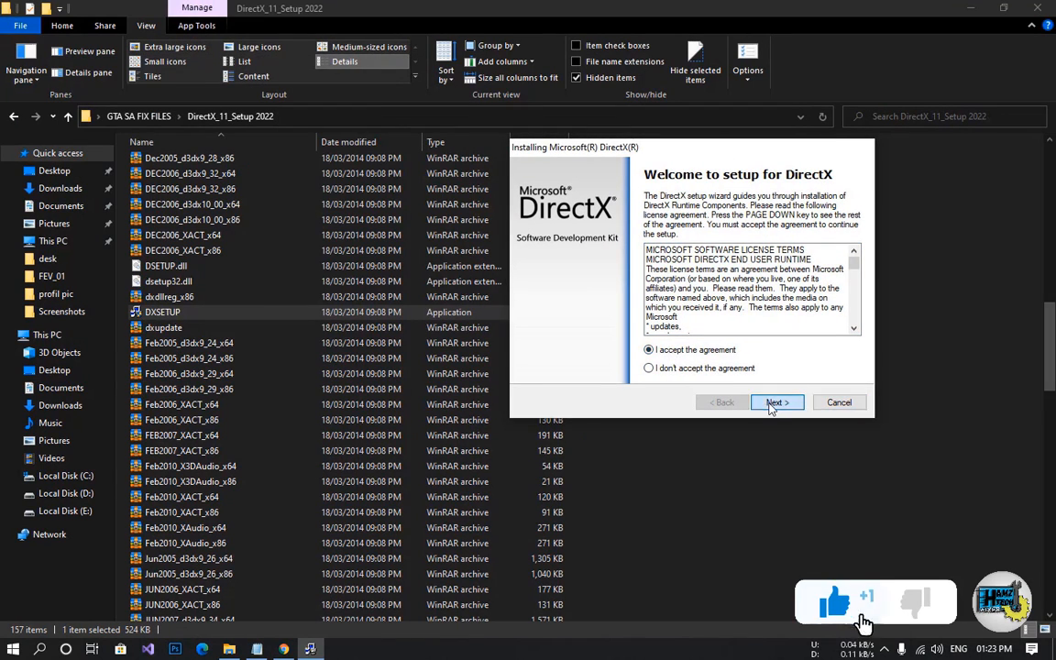
click(776, 402)
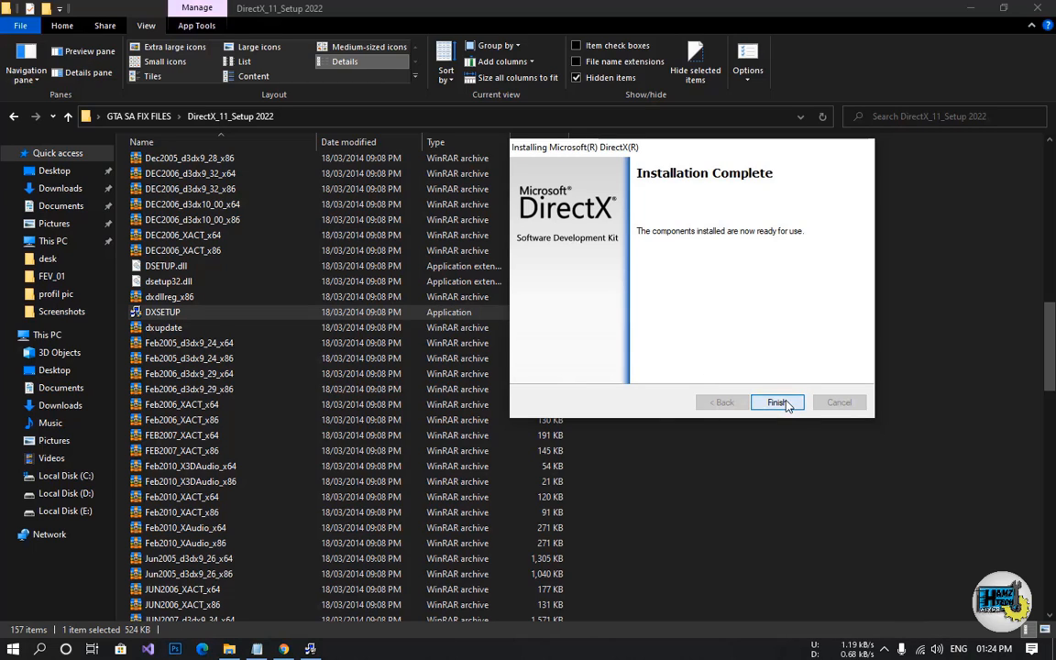
click(776, 403)
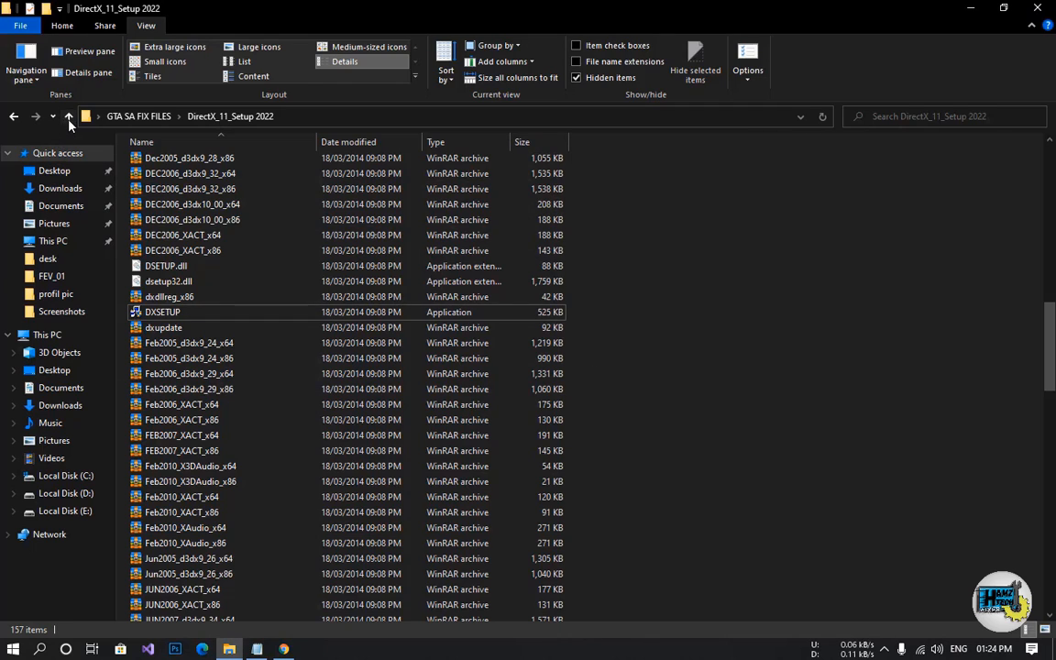
Open the extracted d3d9_32 folder and copy d3d9.dll and d3d9_32.dll.
click(12, 116)
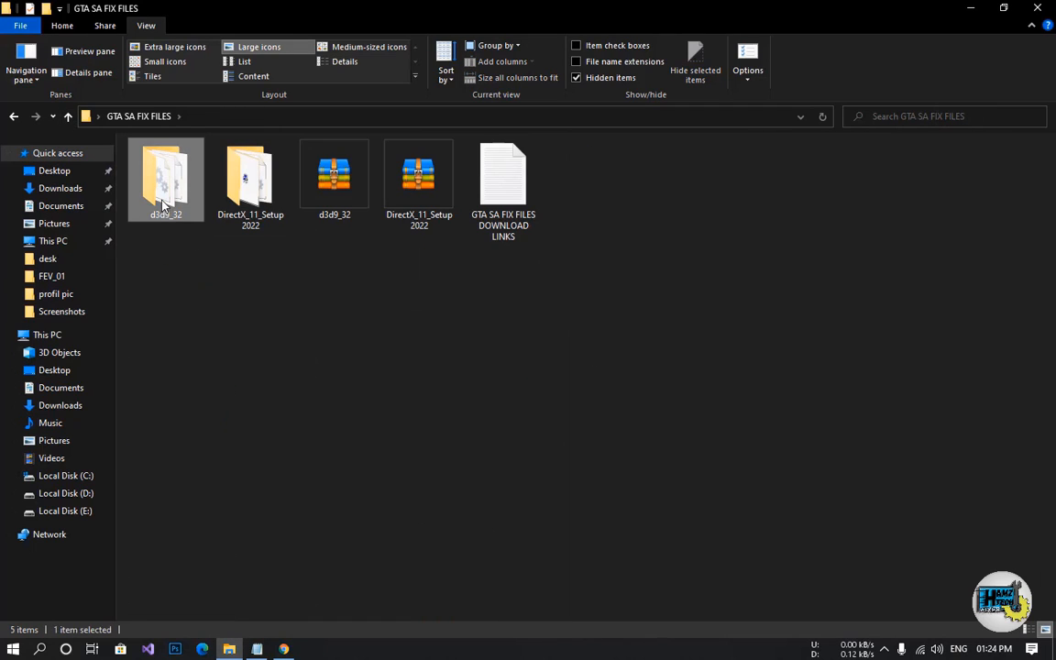
click(345, 61)
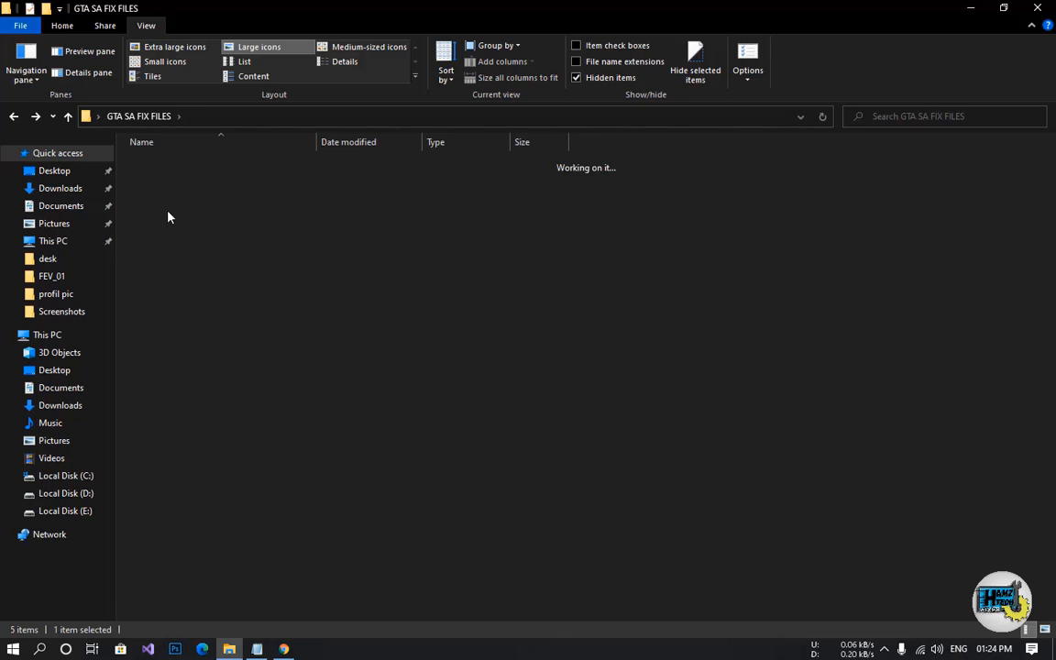
right_click(160, 170)
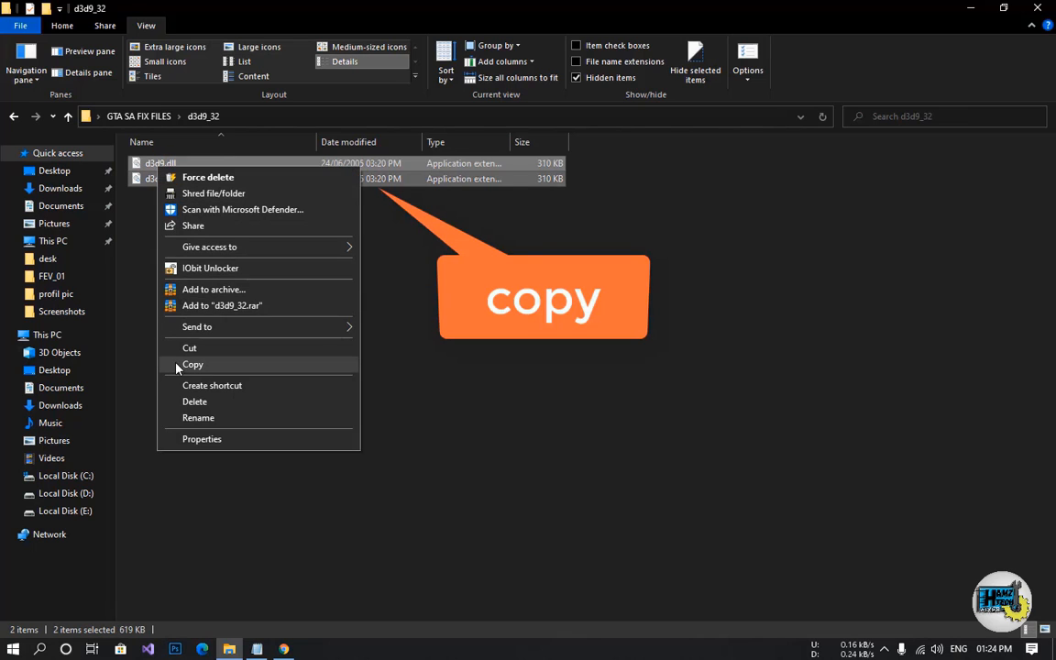
click(193, 363)
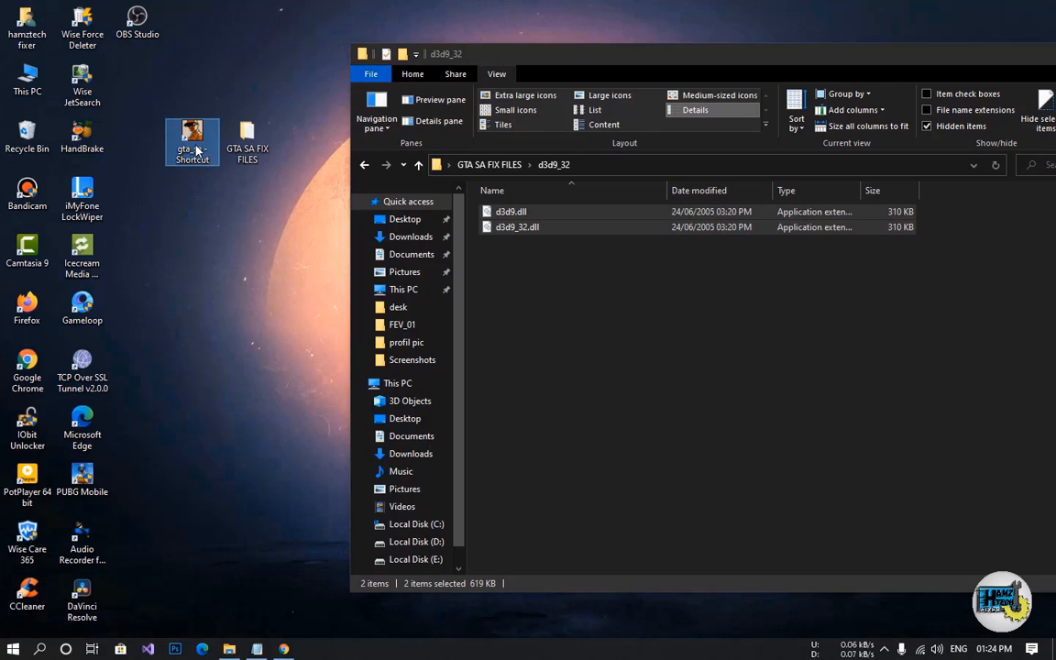
Paste d3d9.dll and d3d9_32.dll into the game's install folder, replacing the existing files.
right_click(192, 142)
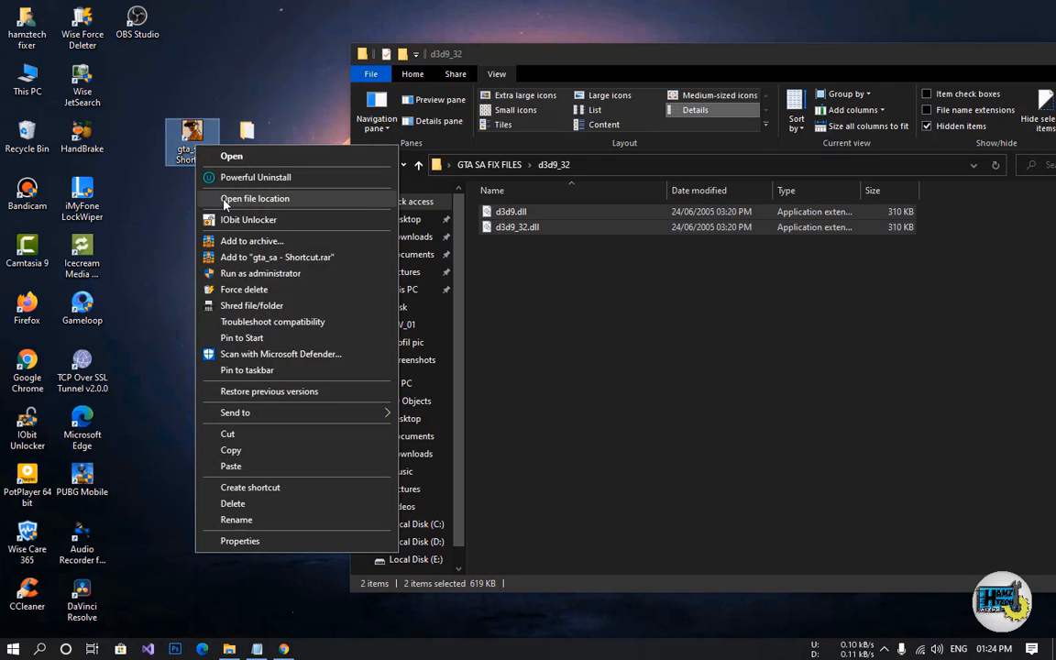
click(255, 198)
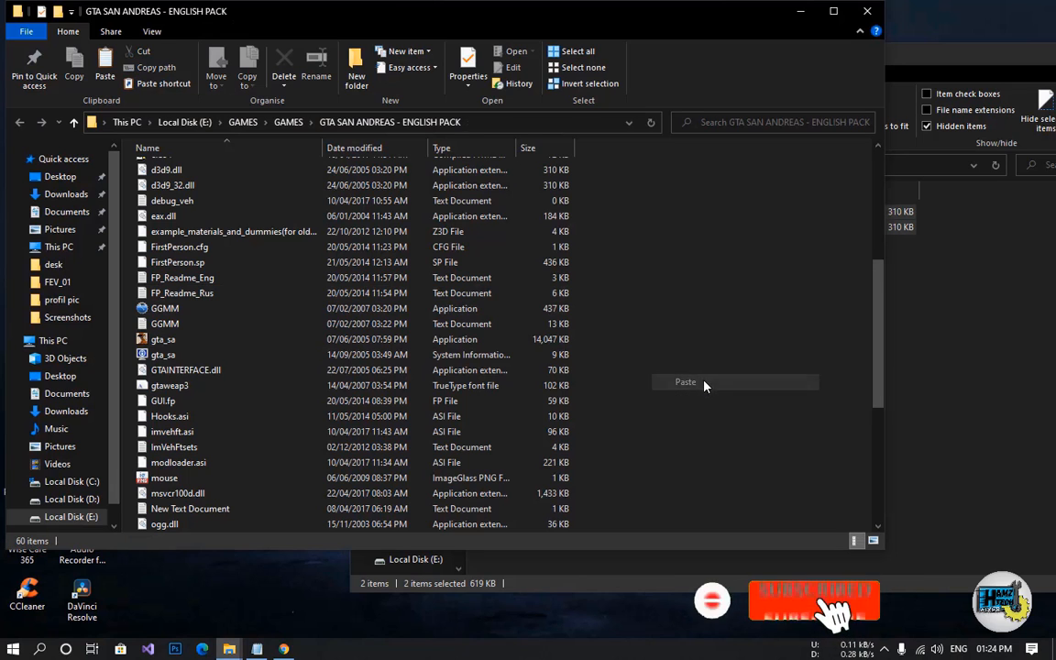
click(685, 382)
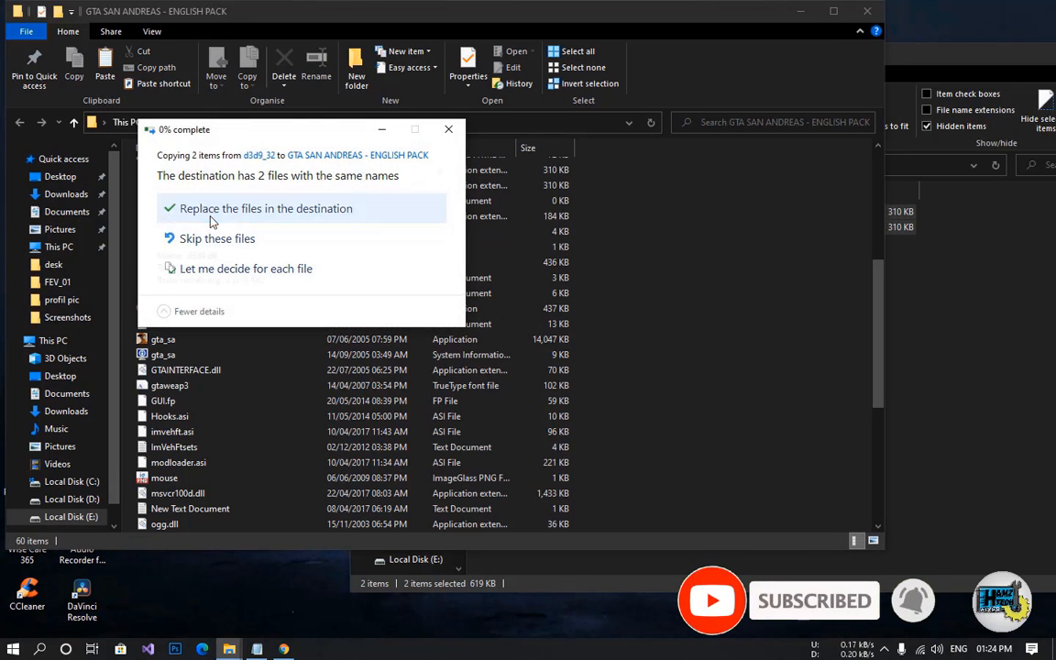
click(265, 208)
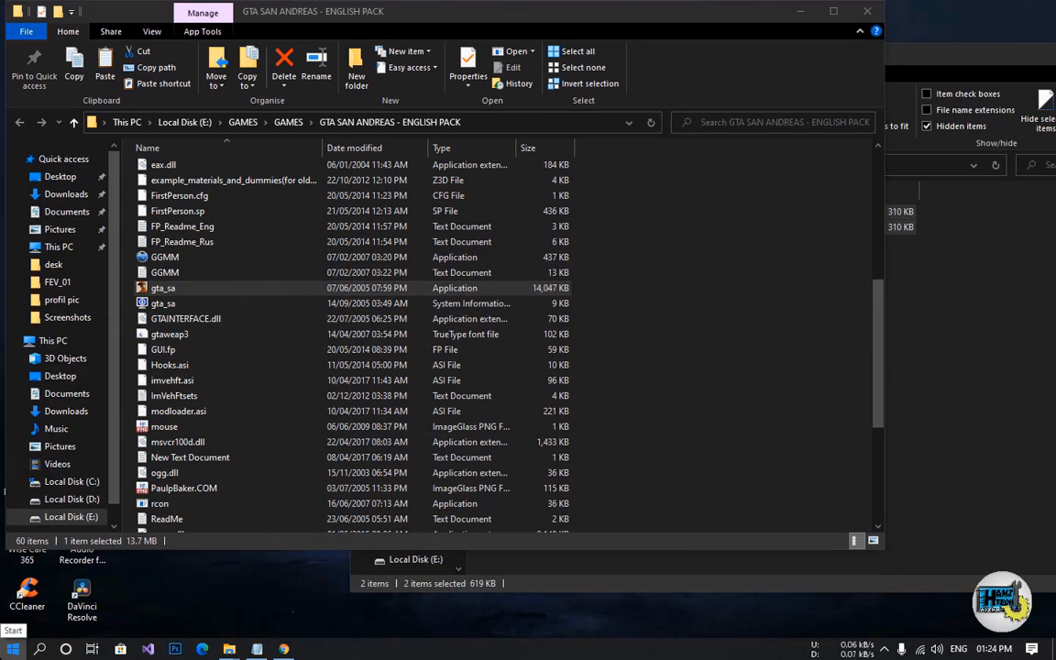
Search Windows for 'turn windows features on or off' and open the result.
text(tur)
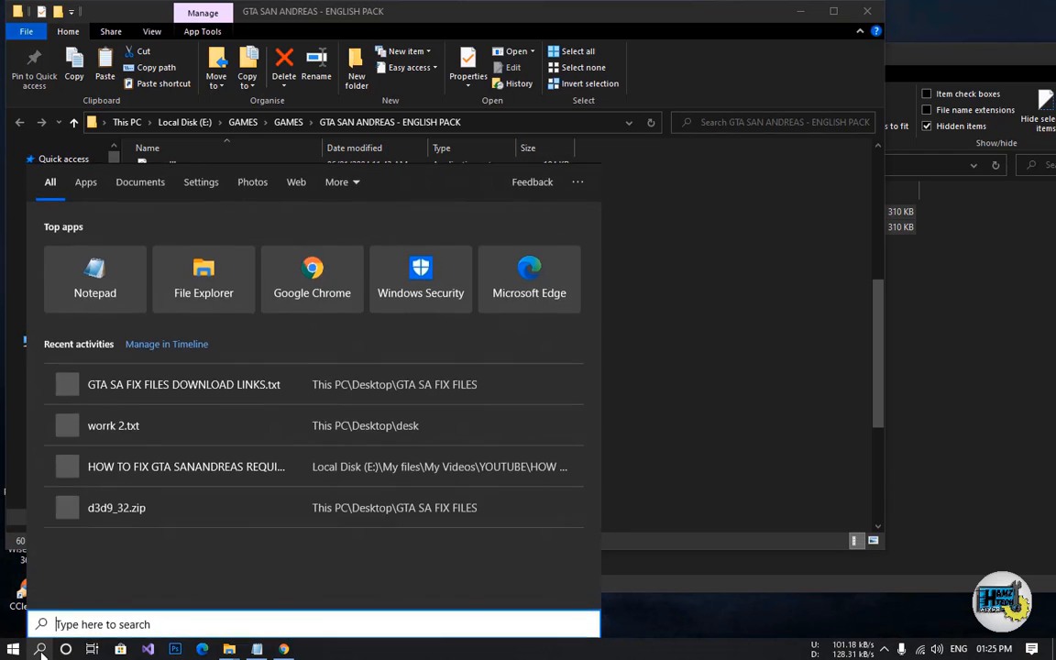
text(turn win)
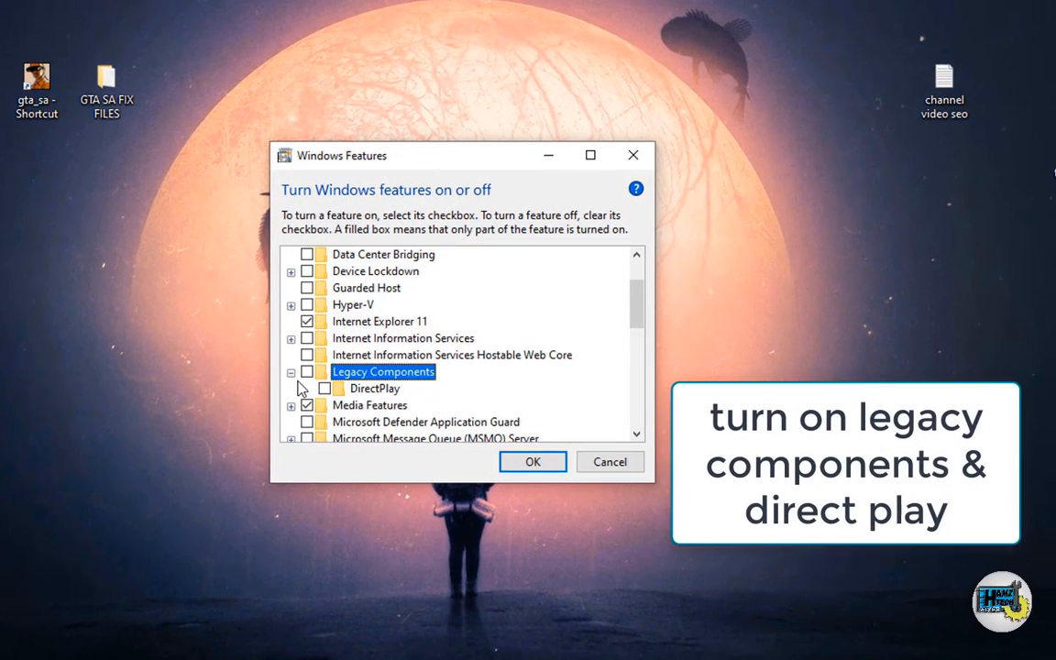
Enable Legacy Components with DirectPlay, apply, and close the completion notice.
click(307, 371)
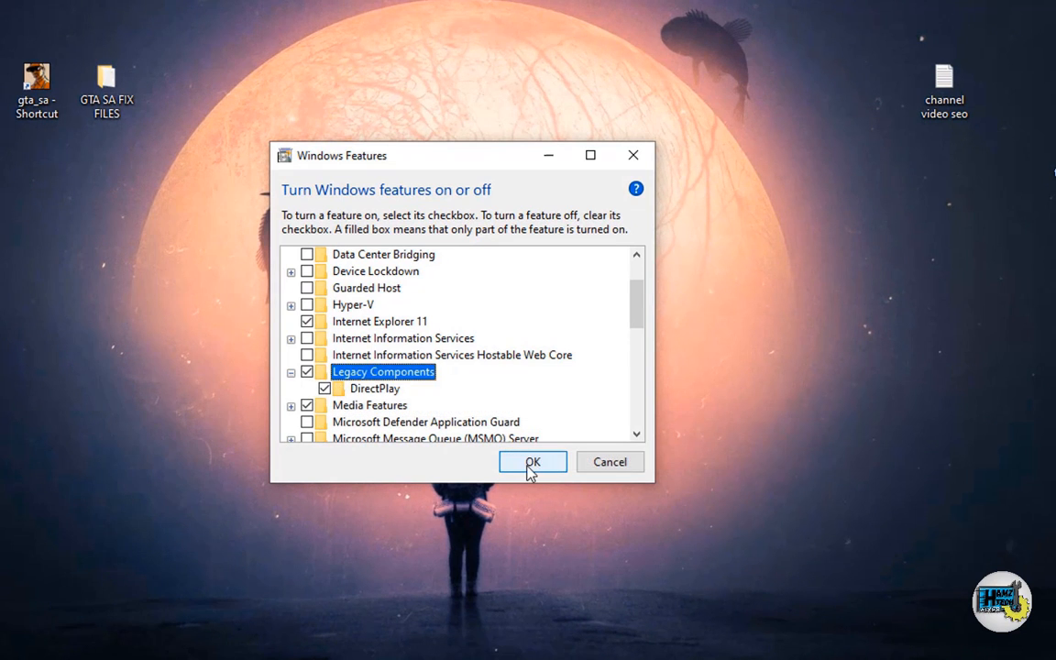
click(532, 461)
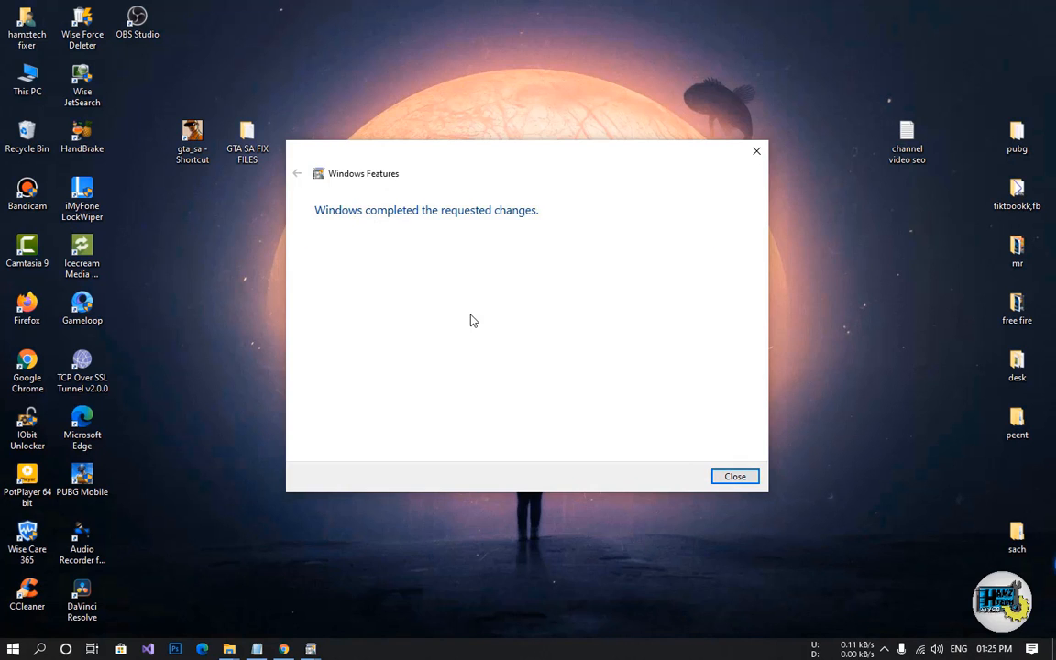
click(734, 476)
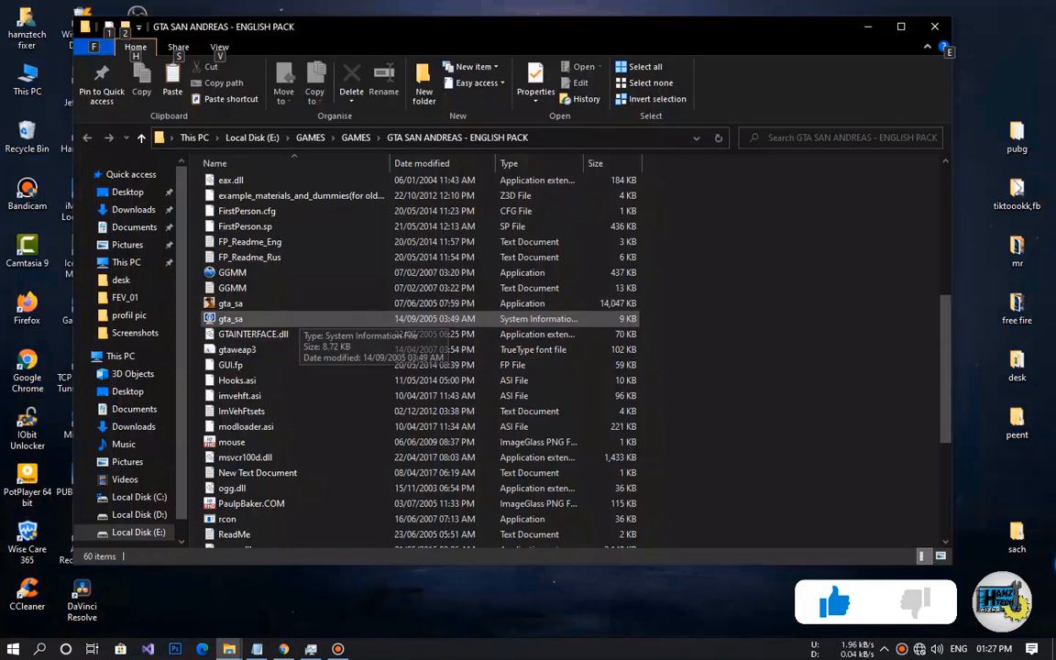
Run the gta_sa application from the game folder.
click(230, 304)
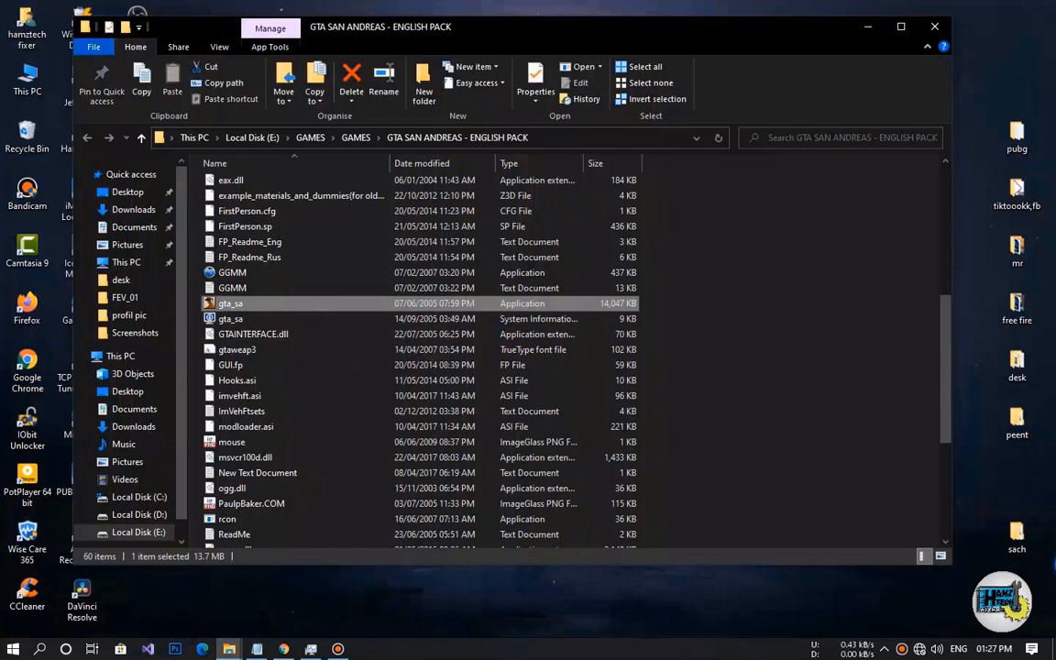
double_click(230, 302)
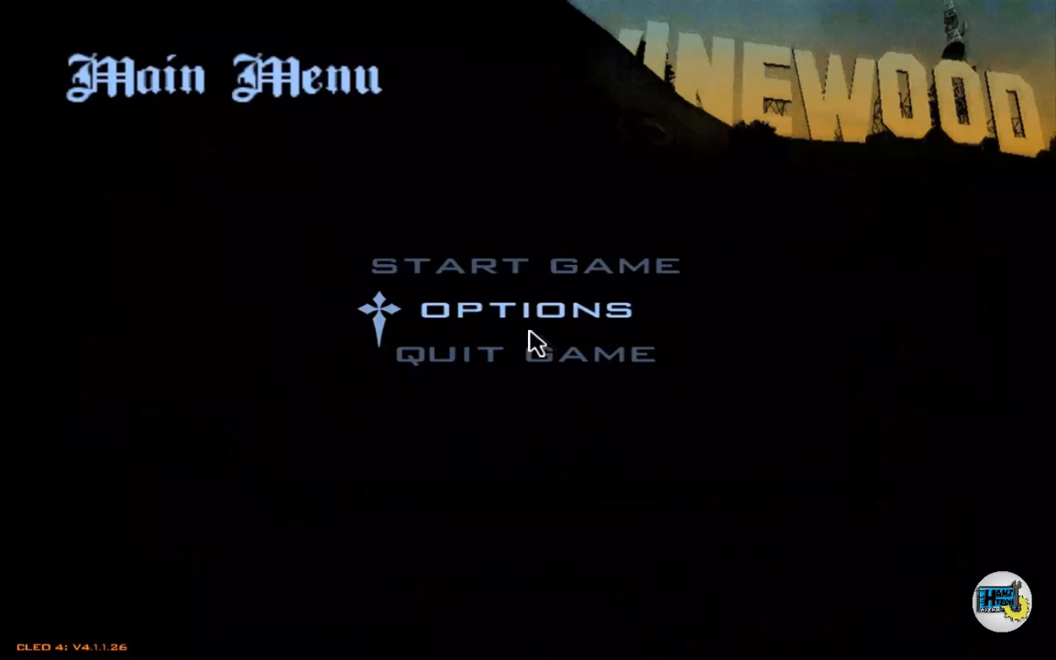
Choose Start Game, then Load Game, and load the FREEFALL save.
click(525, 265)
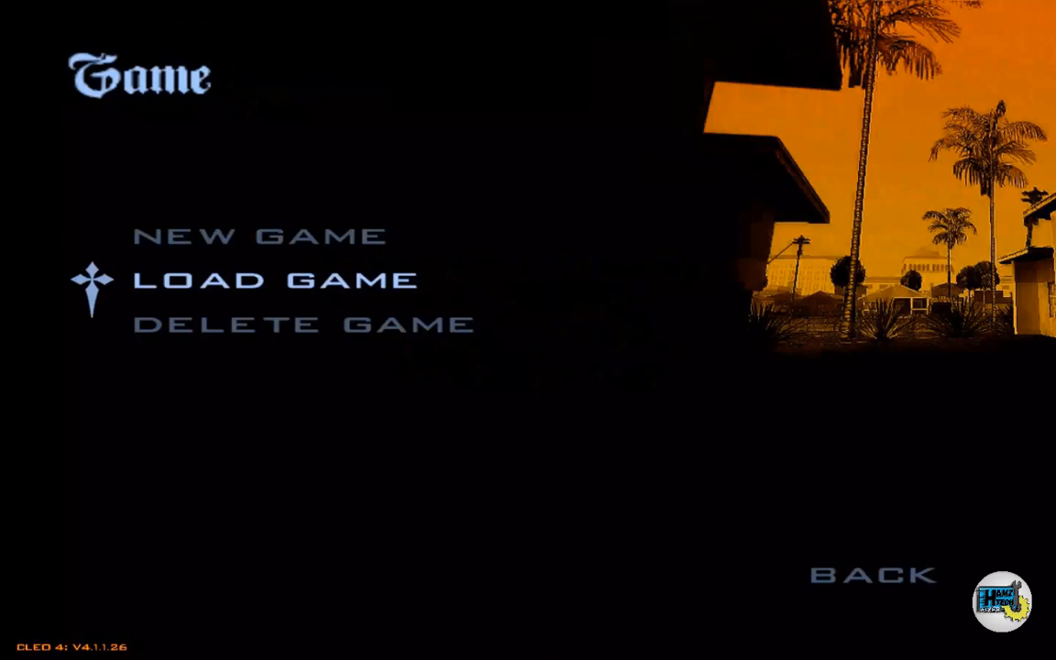
click(273, 279)
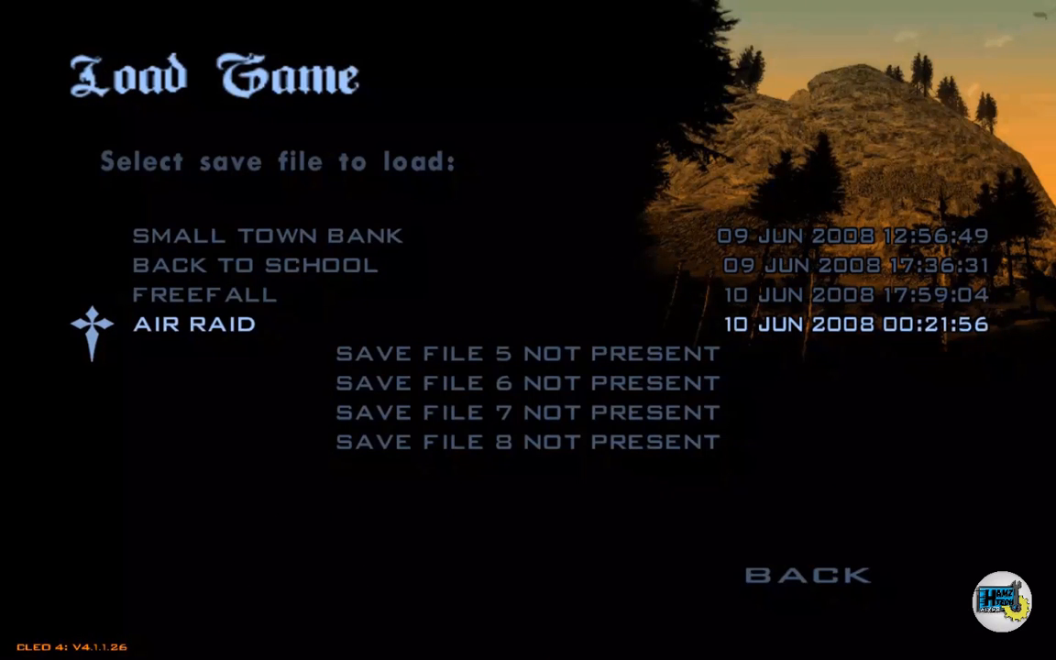
key(up)
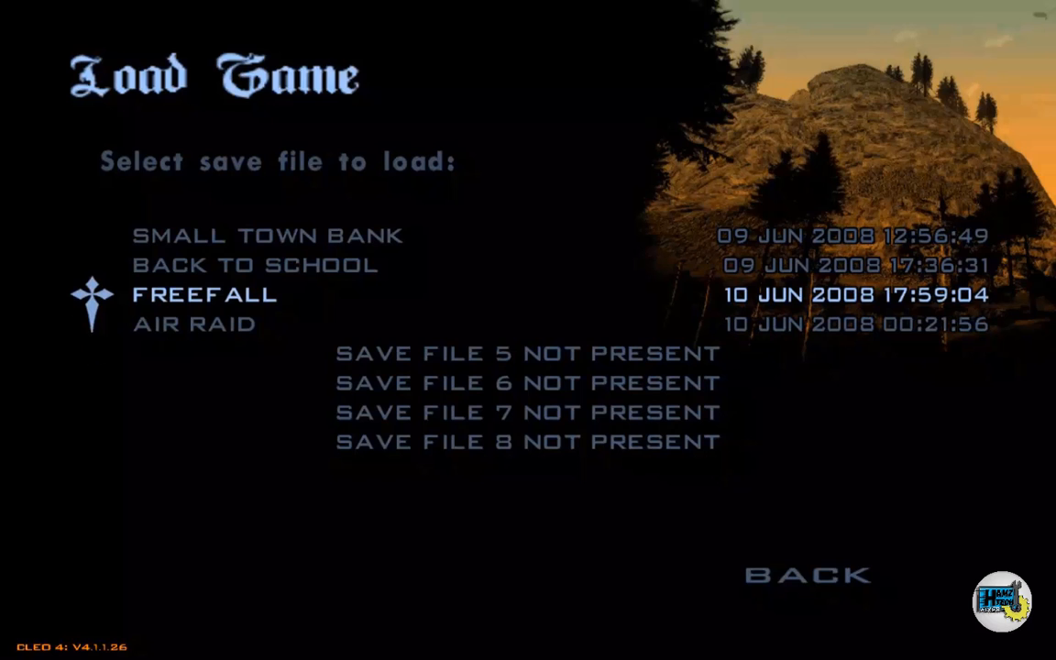
click(204, 294)
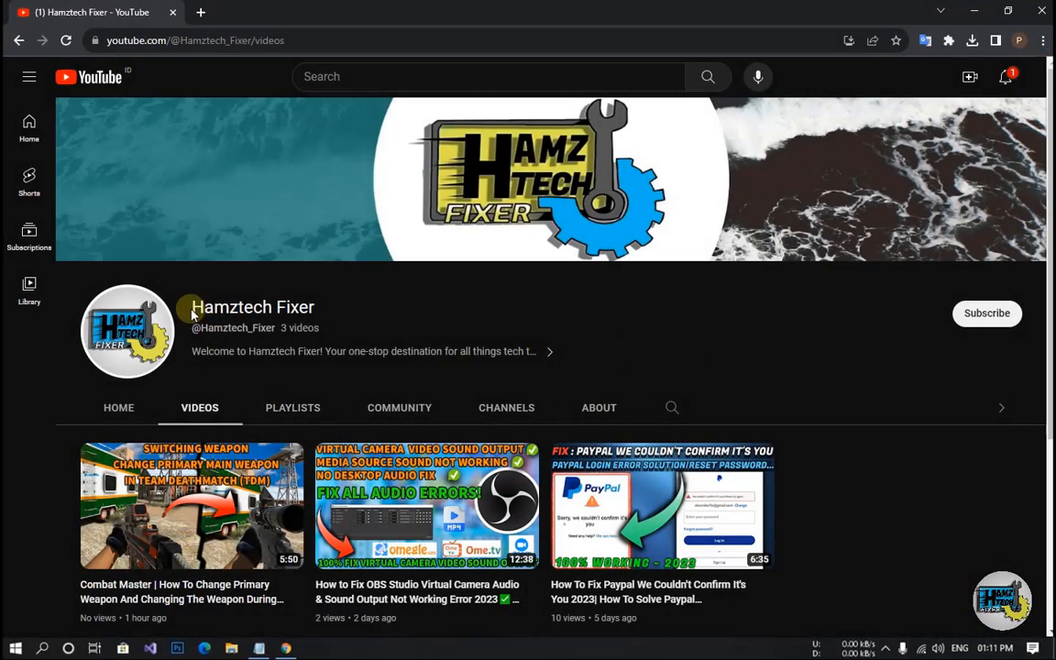
Glance at the About page, then subscribe to Hamztech Fixer and open the bell options.
double_click(252, 307)
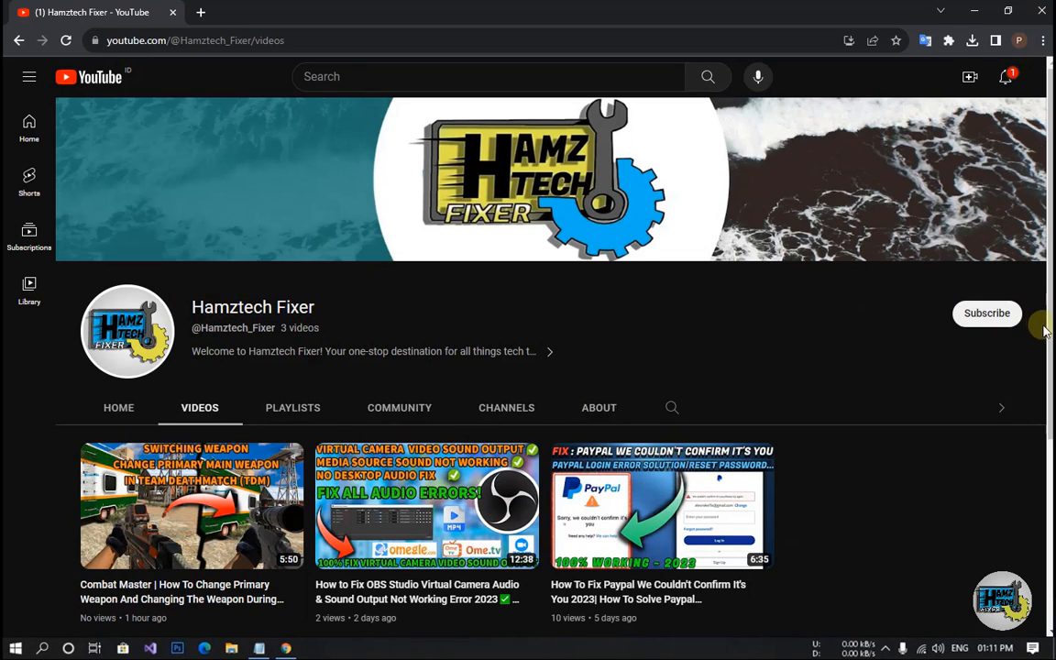
scroll(down, 3)
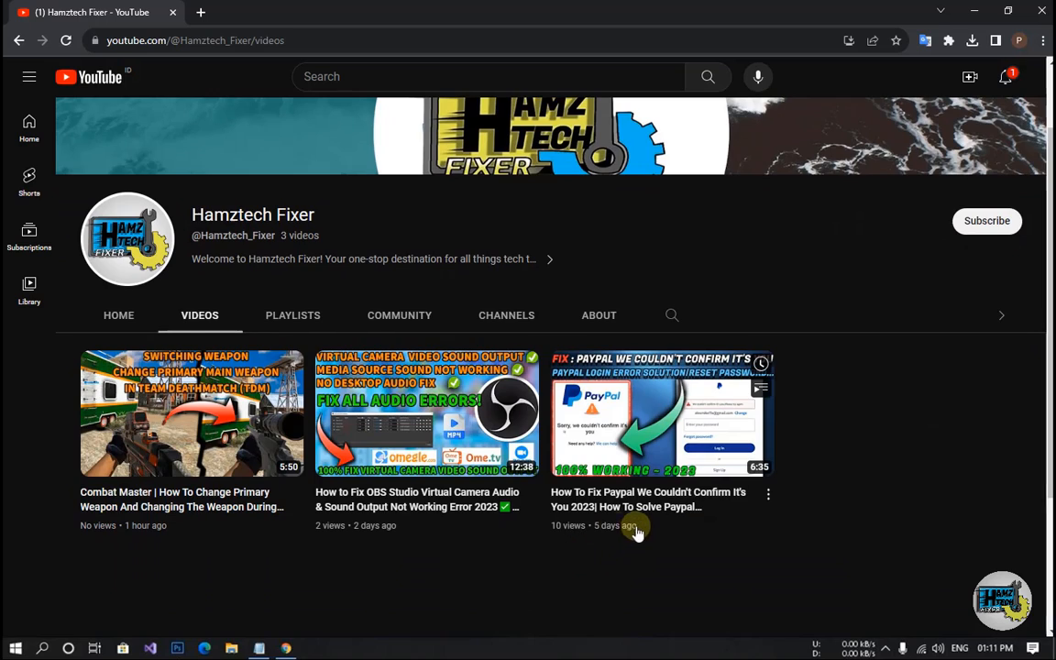
click(598, 314)
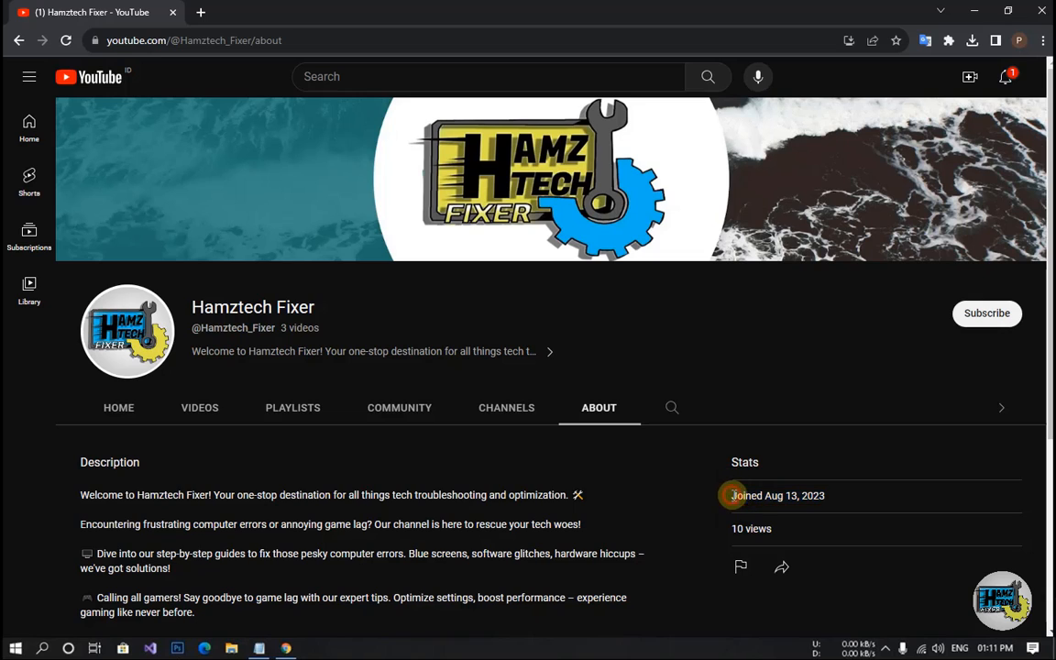
click(199, 407)
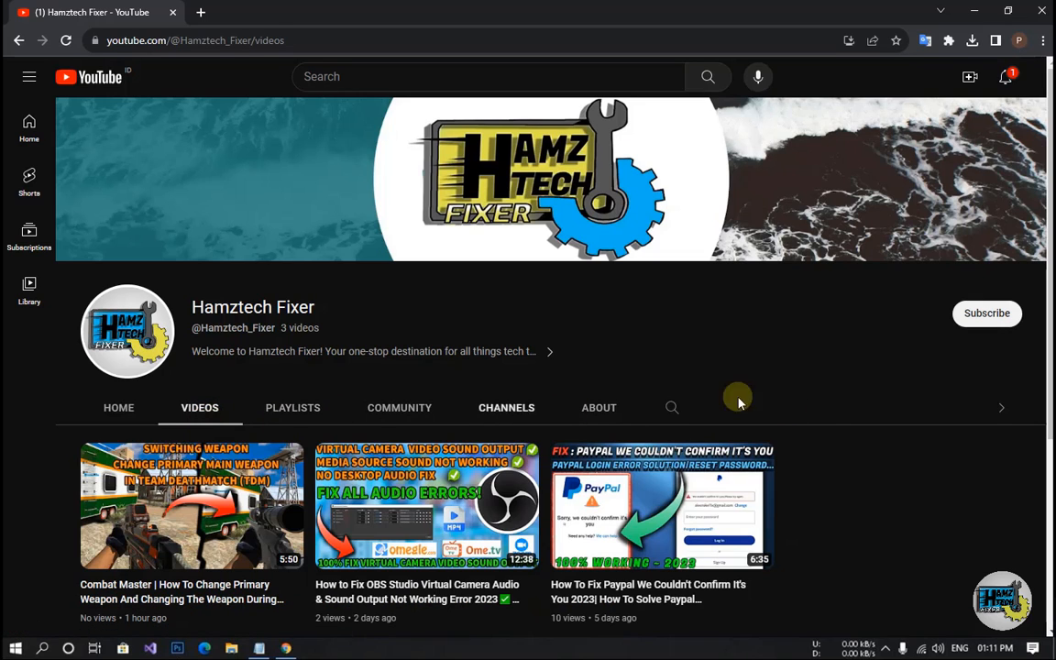
click(986, 313)
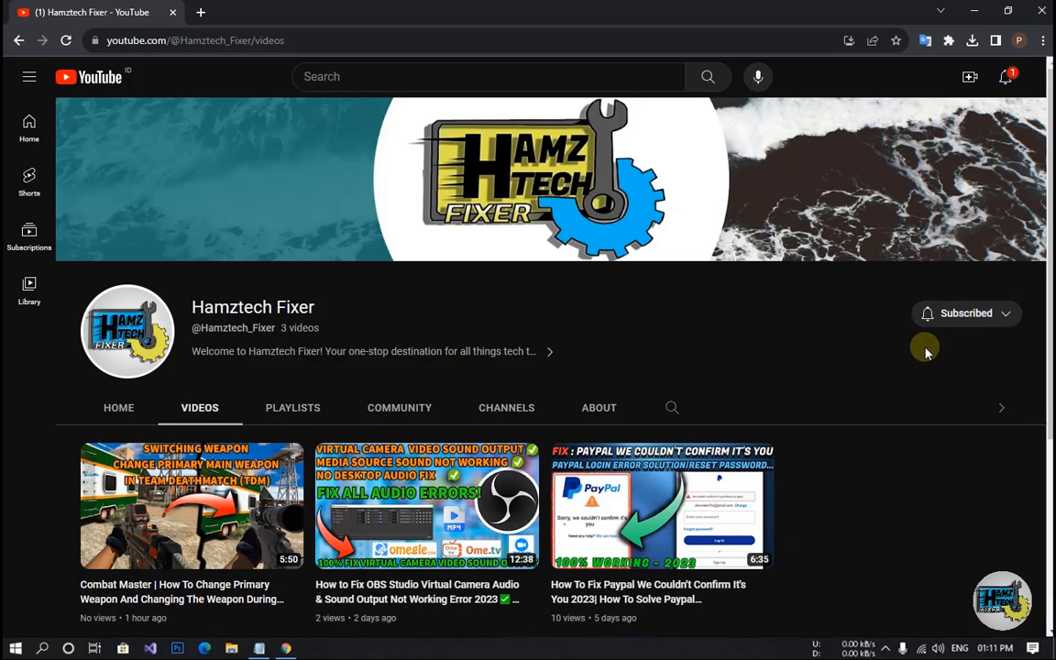
click(966, 313)
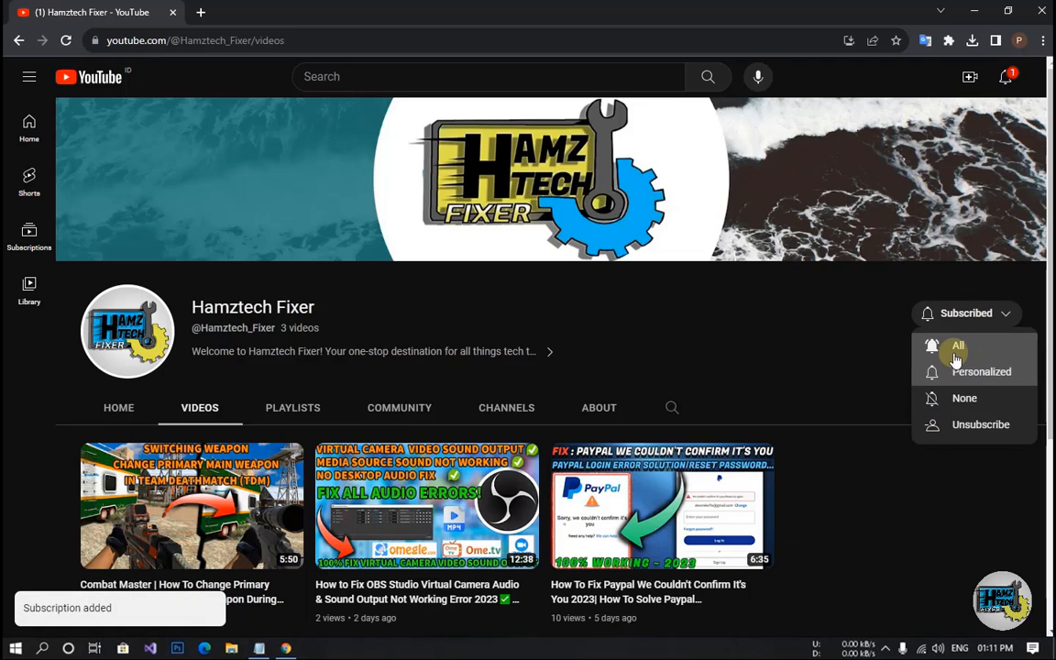